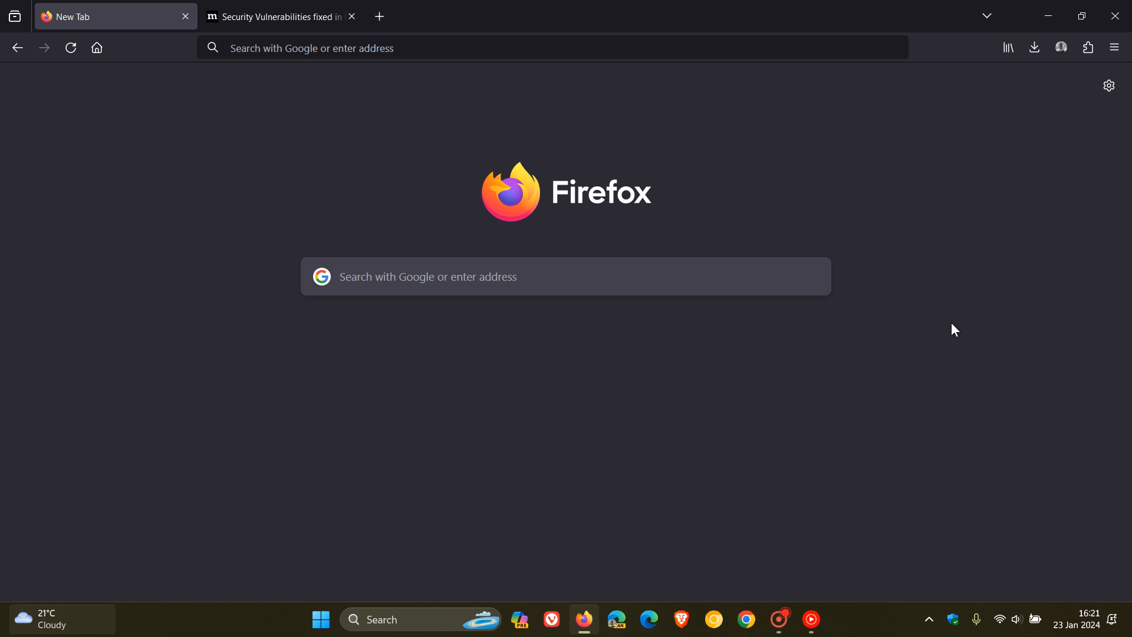
pyautogui.moveTo(272, 392)
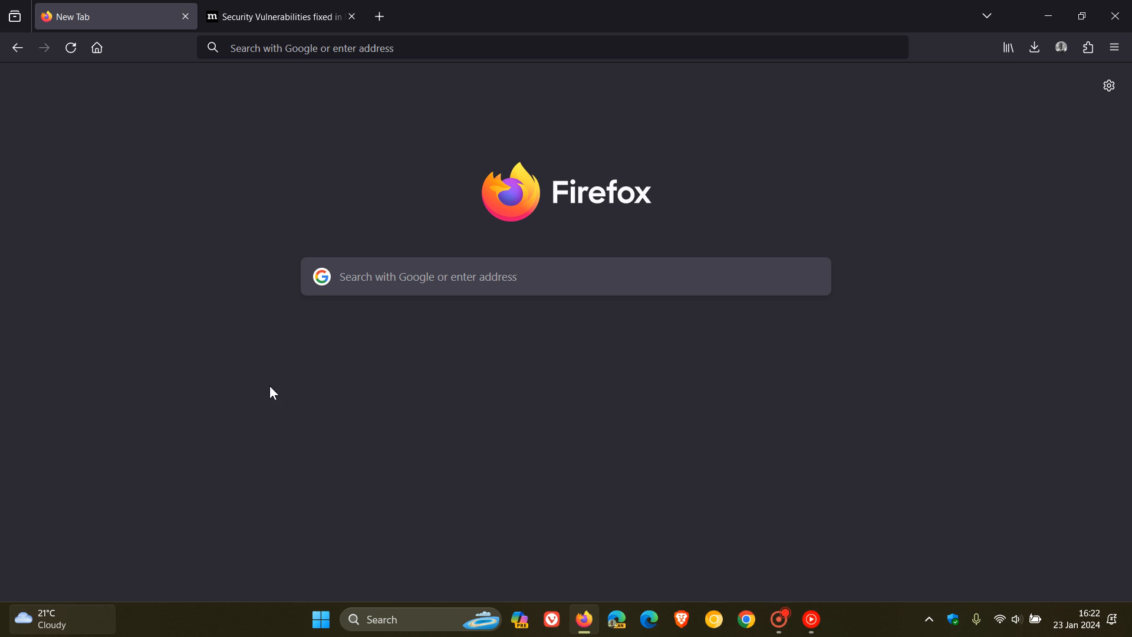
pyautogui.moveTo(947, 389)
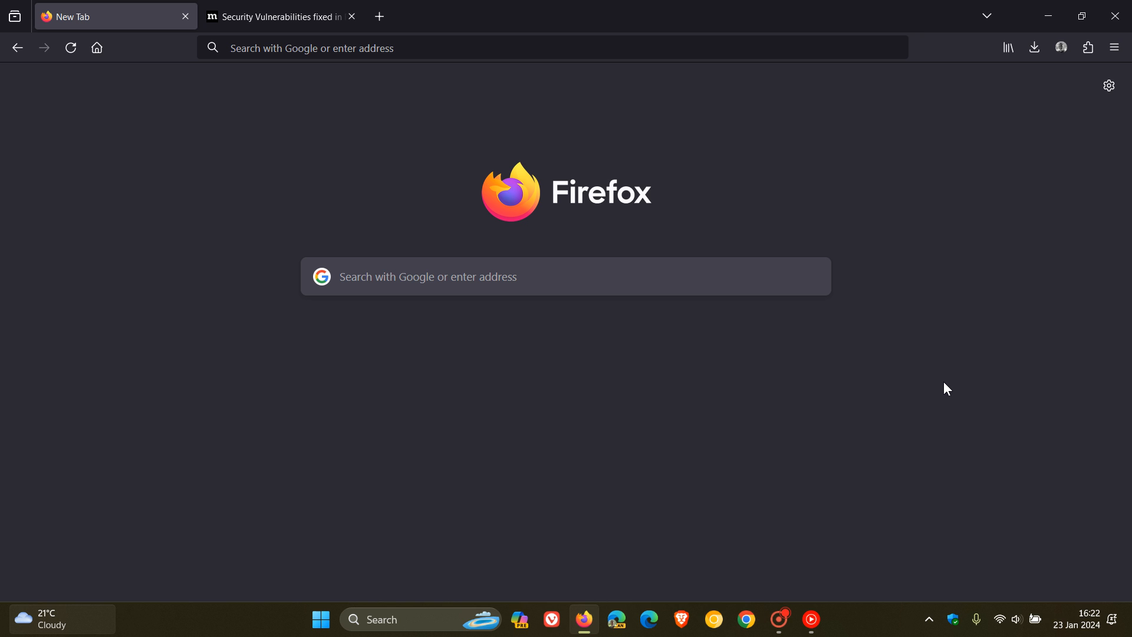
pyautogui.moveTo(1081, 630)
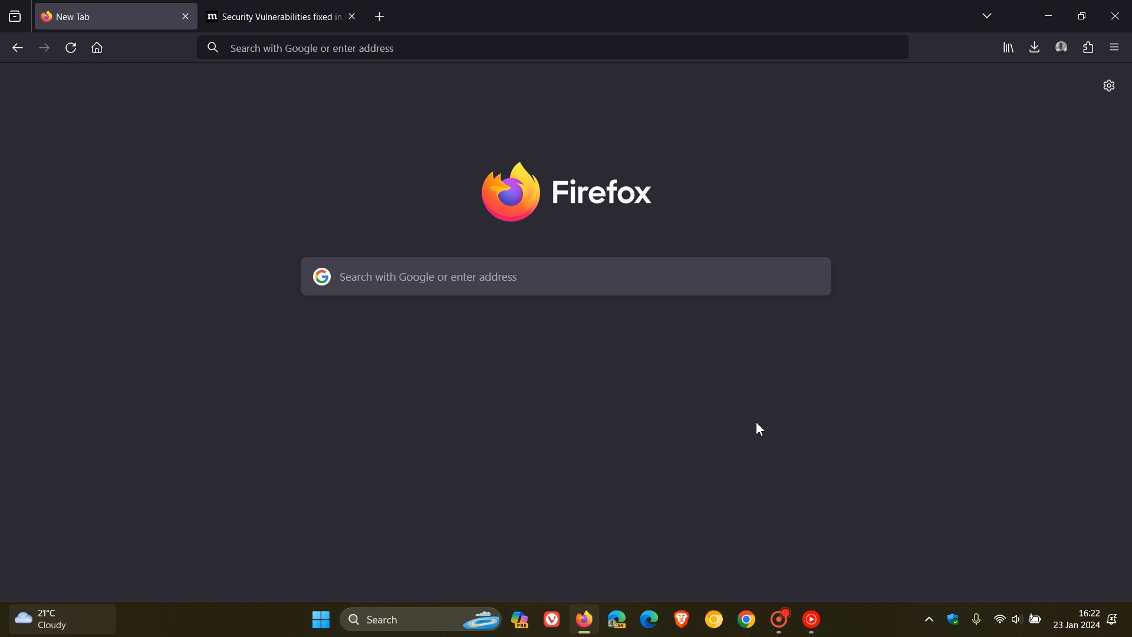
pyautogui.moveTo(1114, 48)
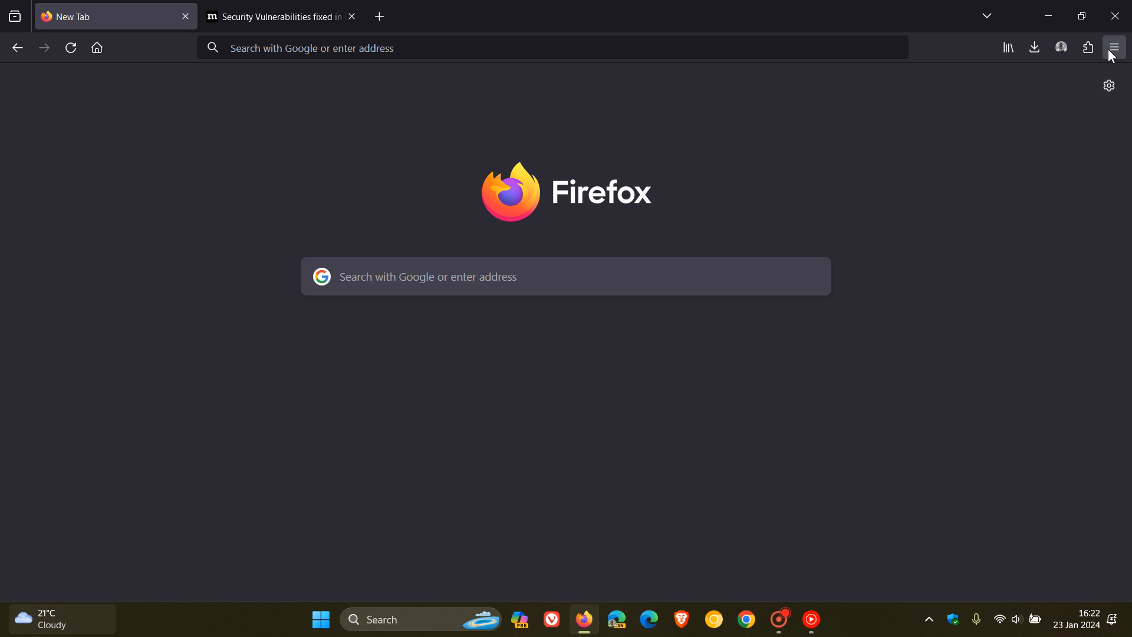
# Check the Firefox version and update status in the About Firefox window.
pyautogui.click(1114, 48)
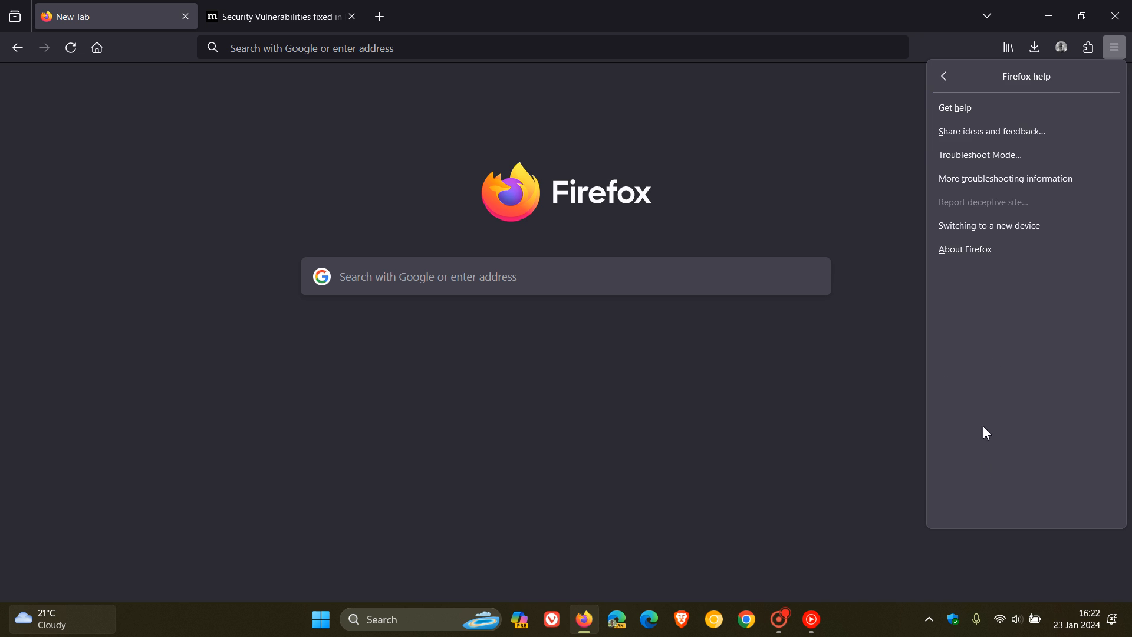
pyautogui.click(965, 249)
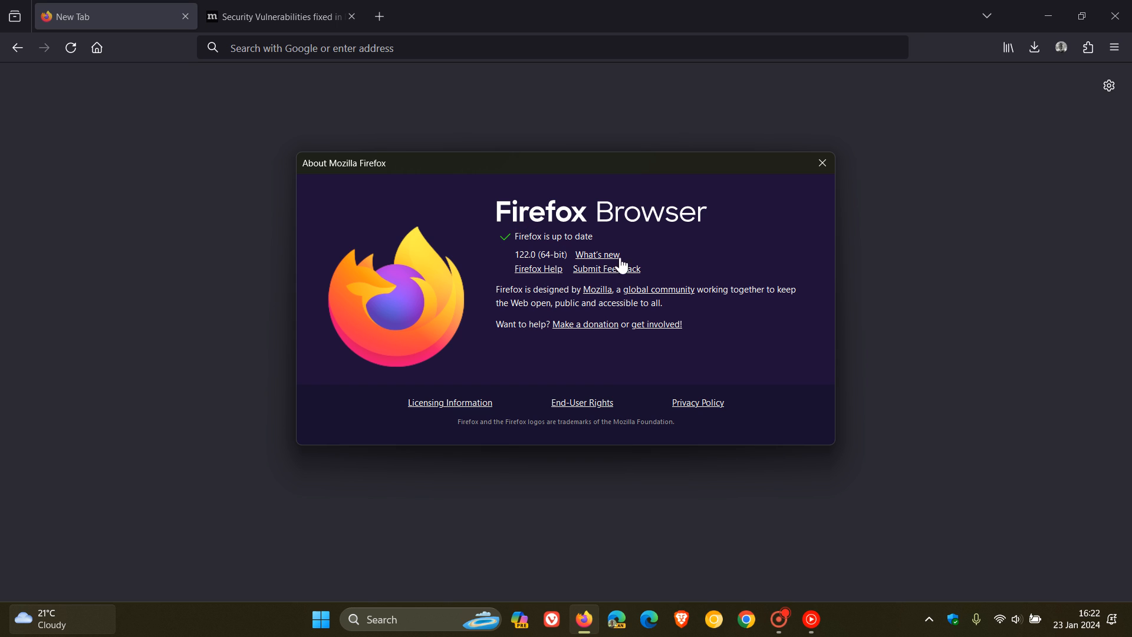
pyautogui.moveTo(756, 234)
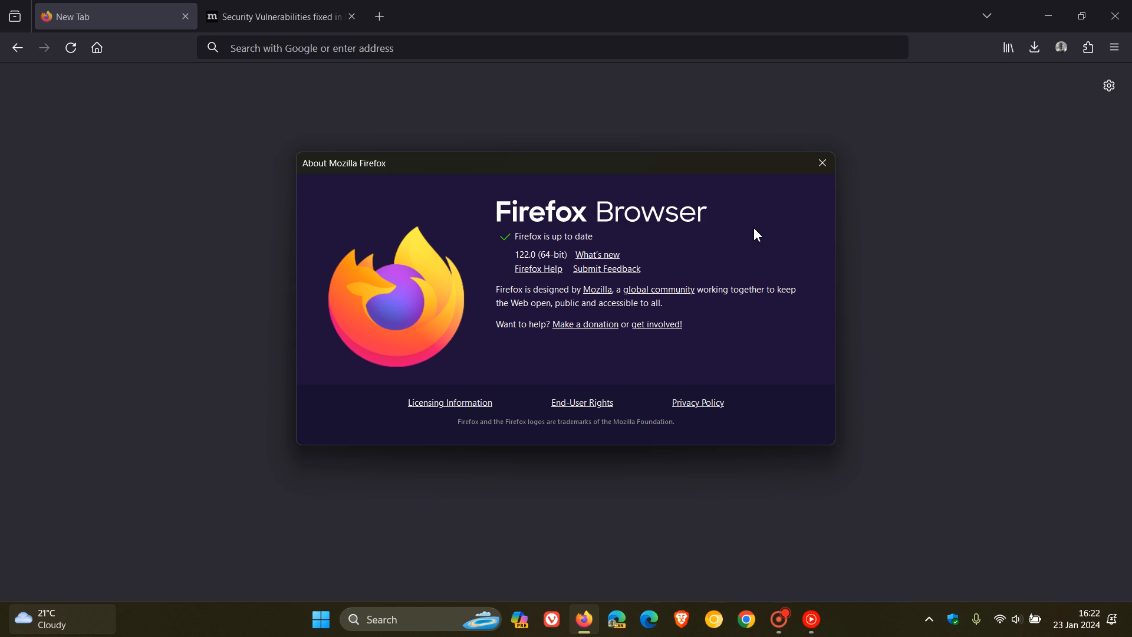
pyautogui.click(821, 162)
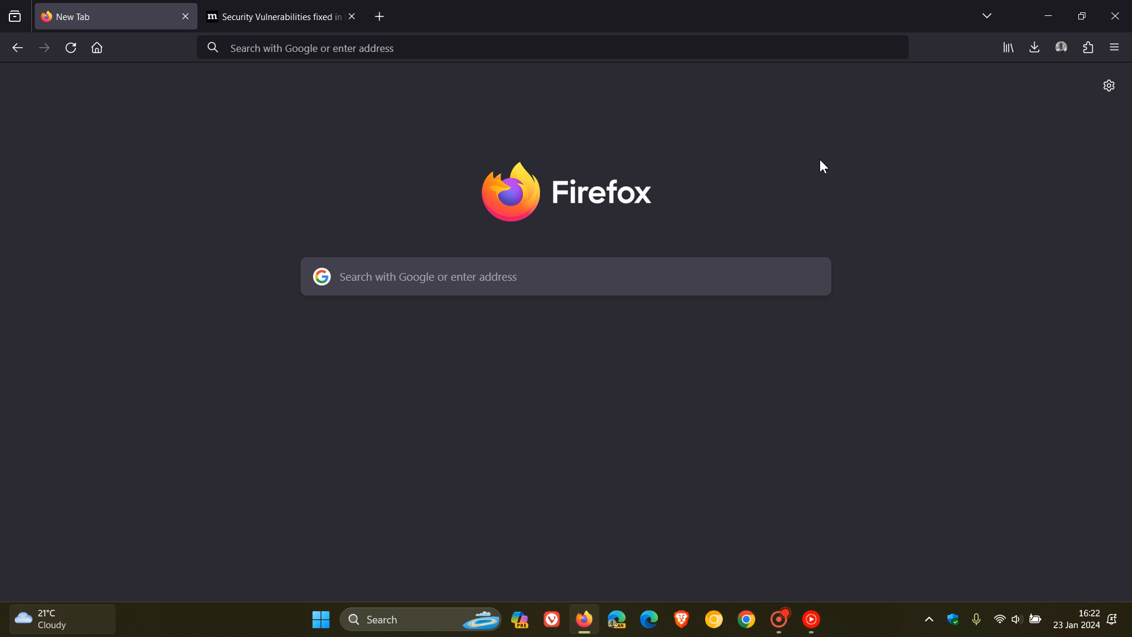
# Read down through the Firefox 122 security advisory tab.
pyautogui.click(278, 16)
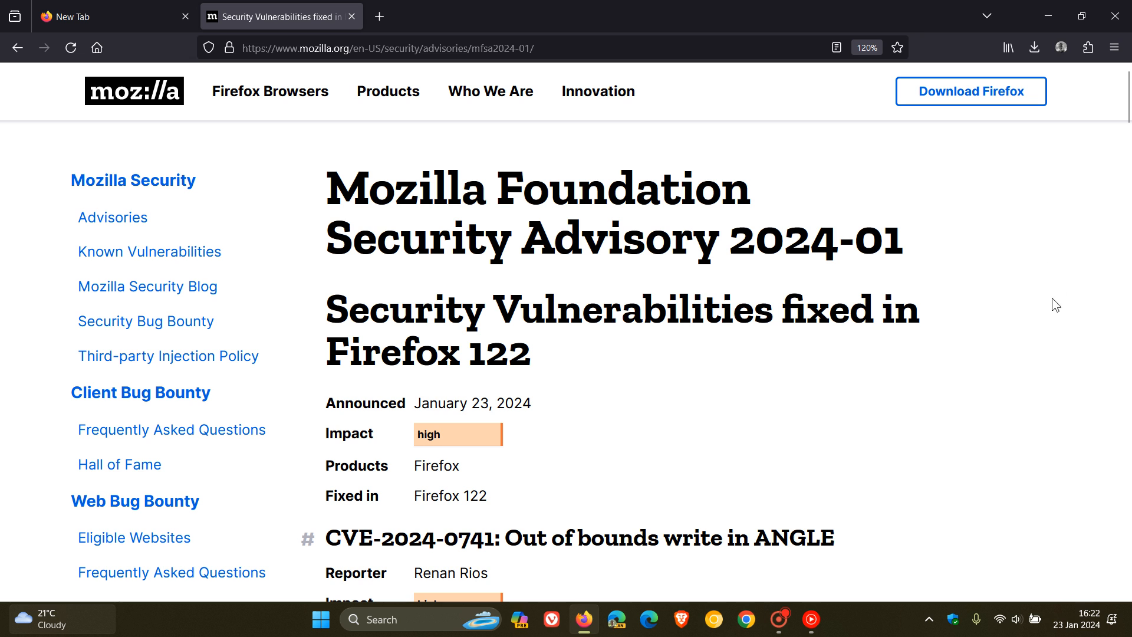
pyautogui.moveTo(1048, 315)
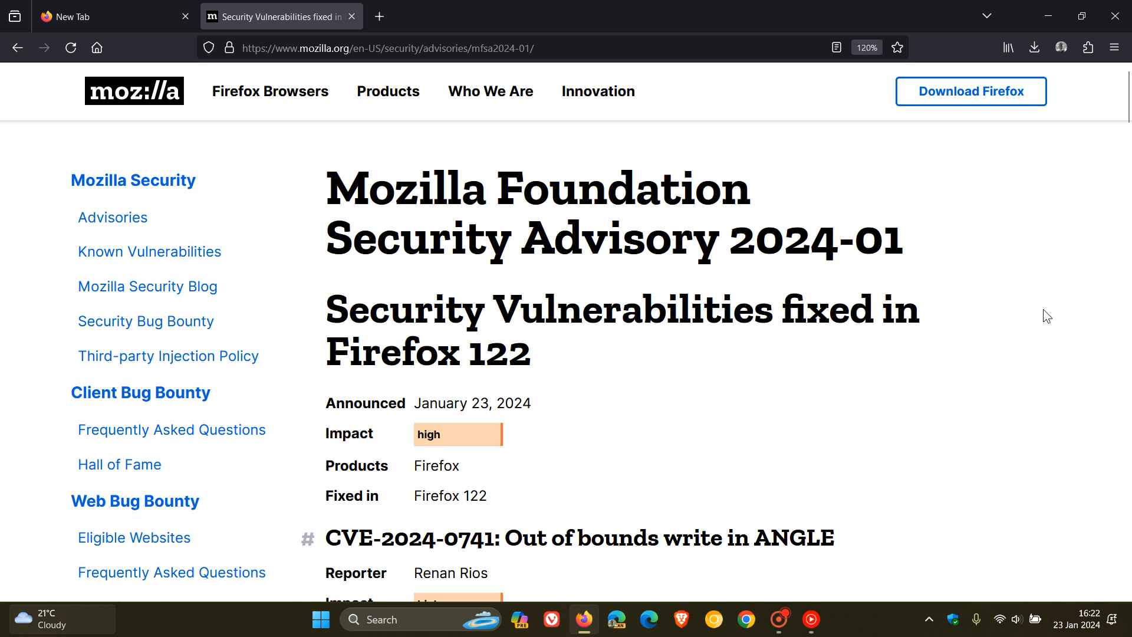
pyautogui.scroll(-3)
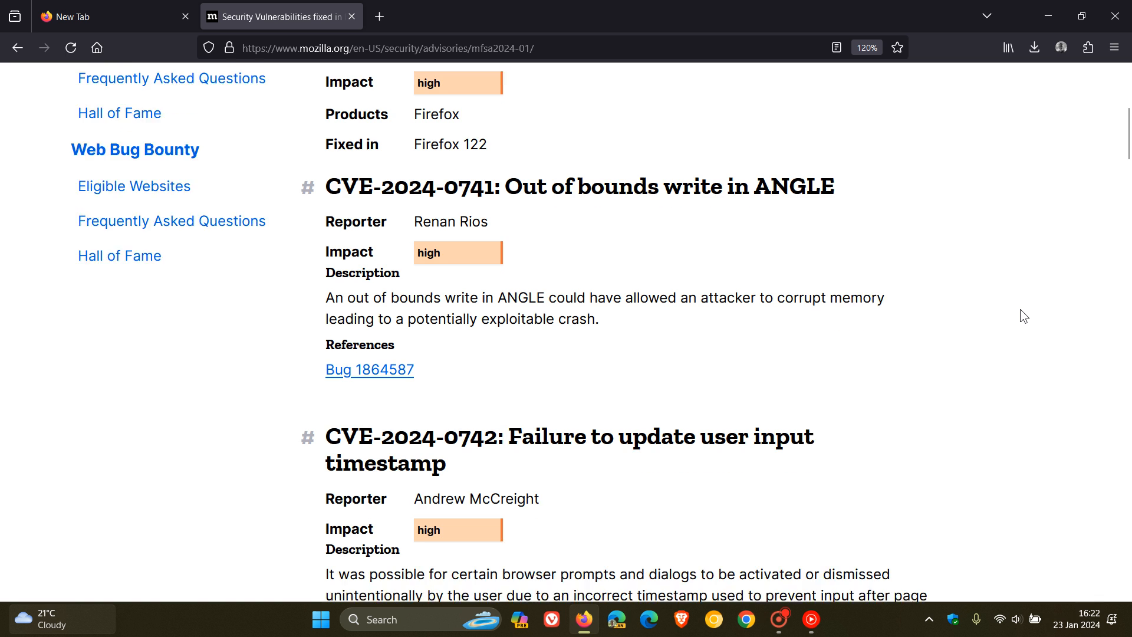
pyautogui.scroll(-3)
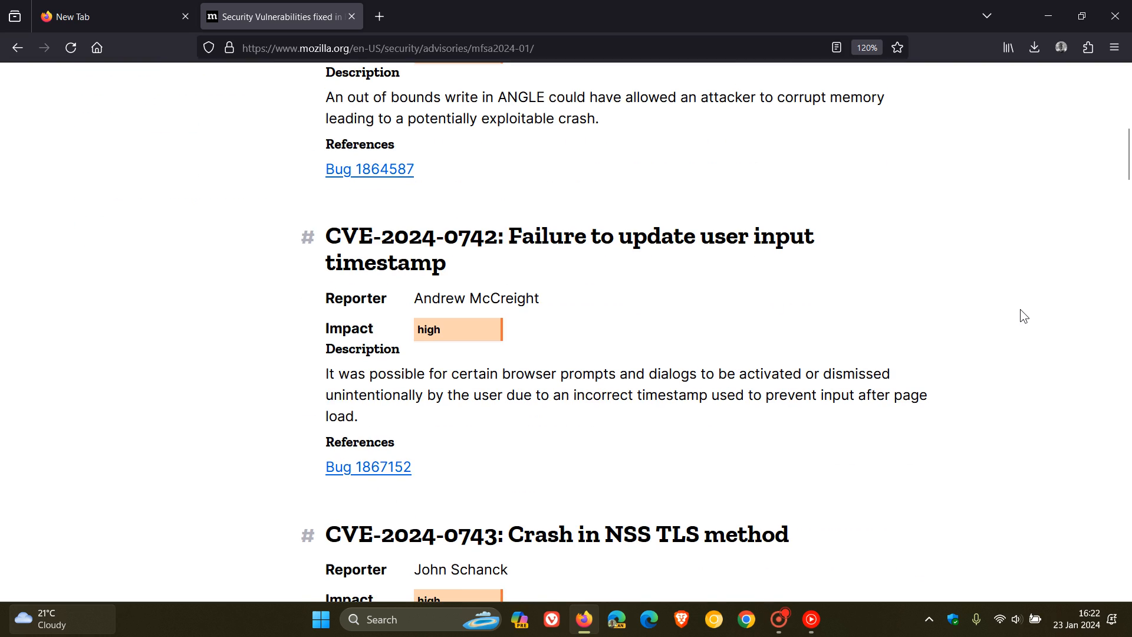
pyautogui.scroll(-3)
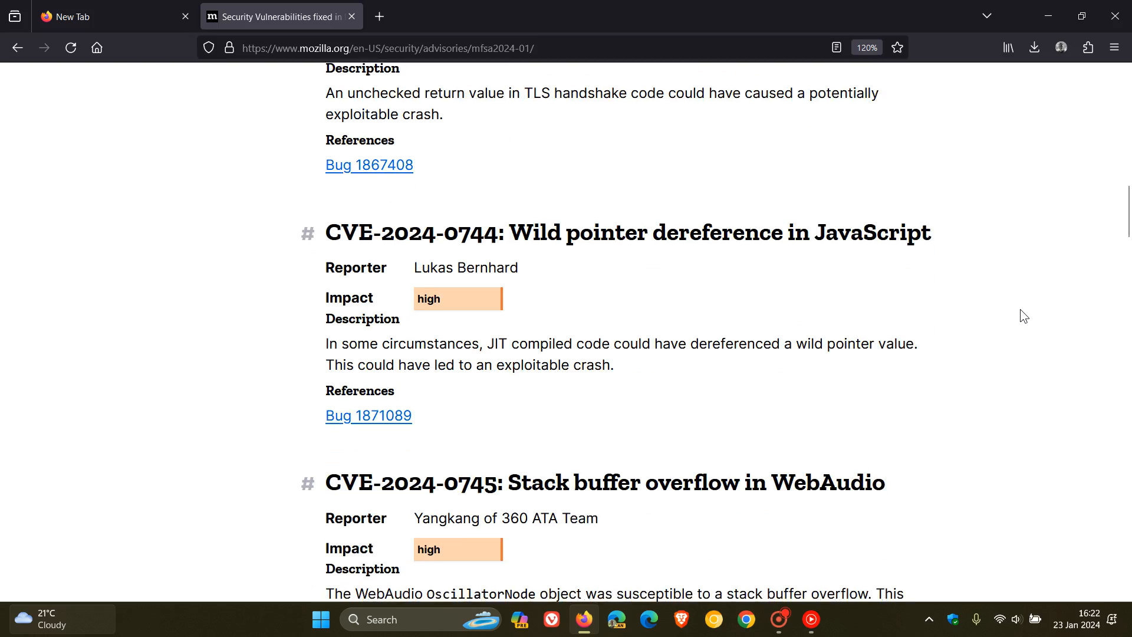
pyautogui.scroll(-3)
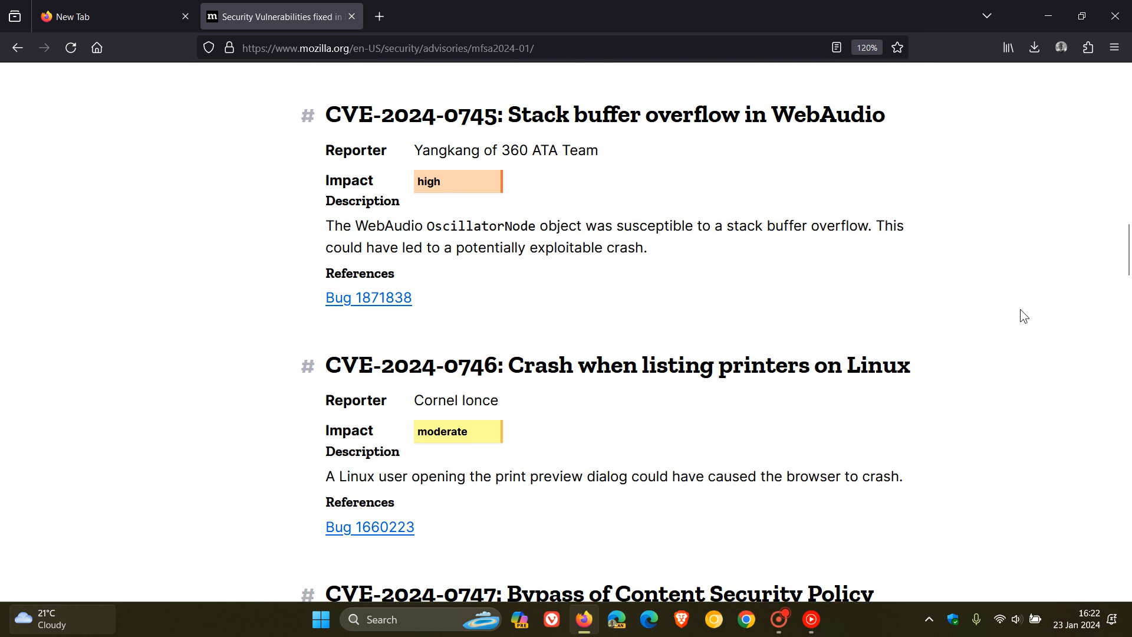
pyautogui.scroll(-3)
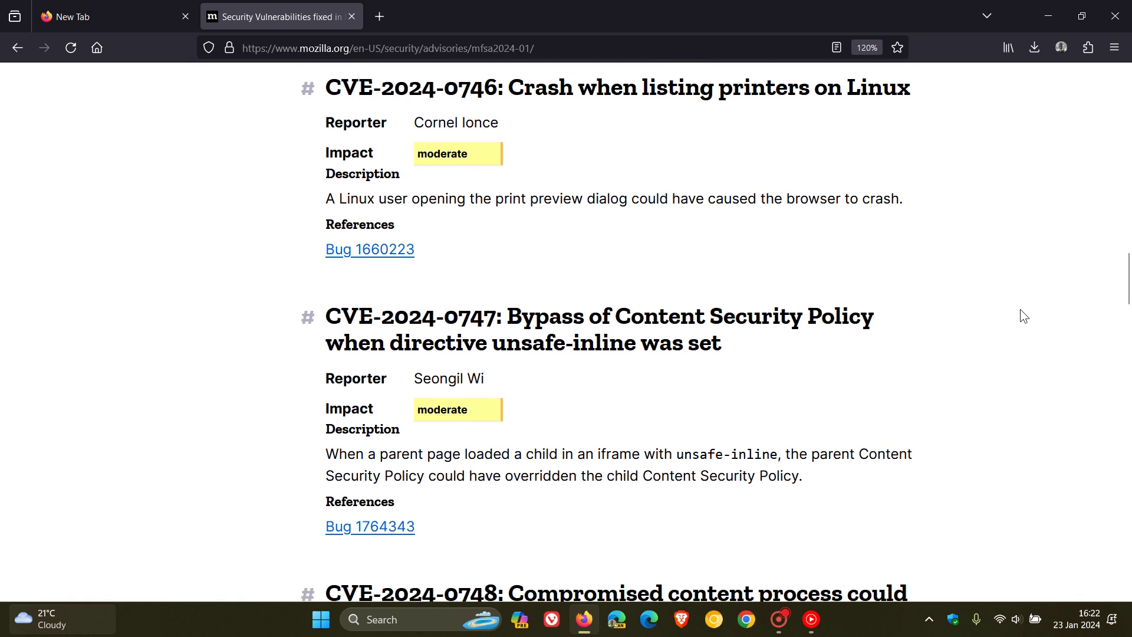
pyautogui.scroll(-3)
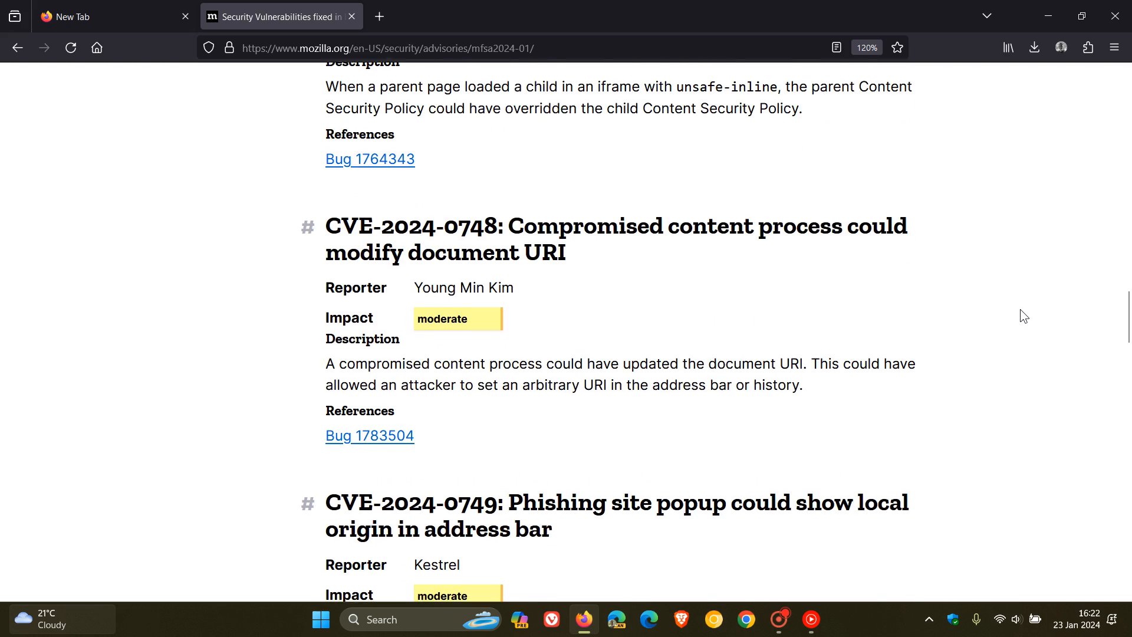
pyautogui.scroll(-3)
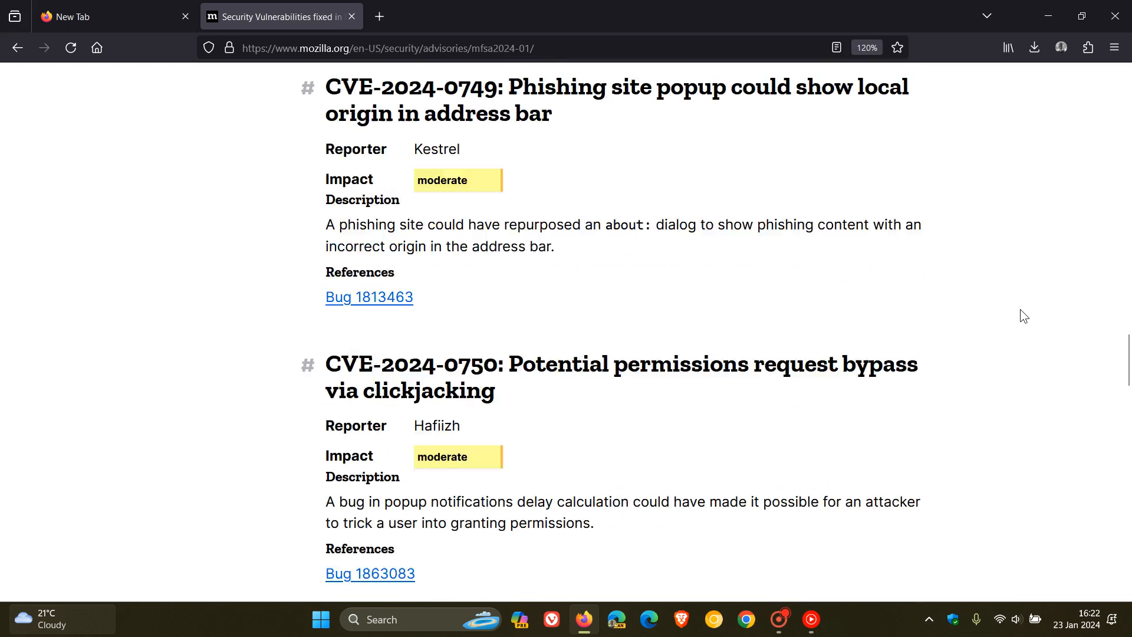
pyautogui.scroll(-3)
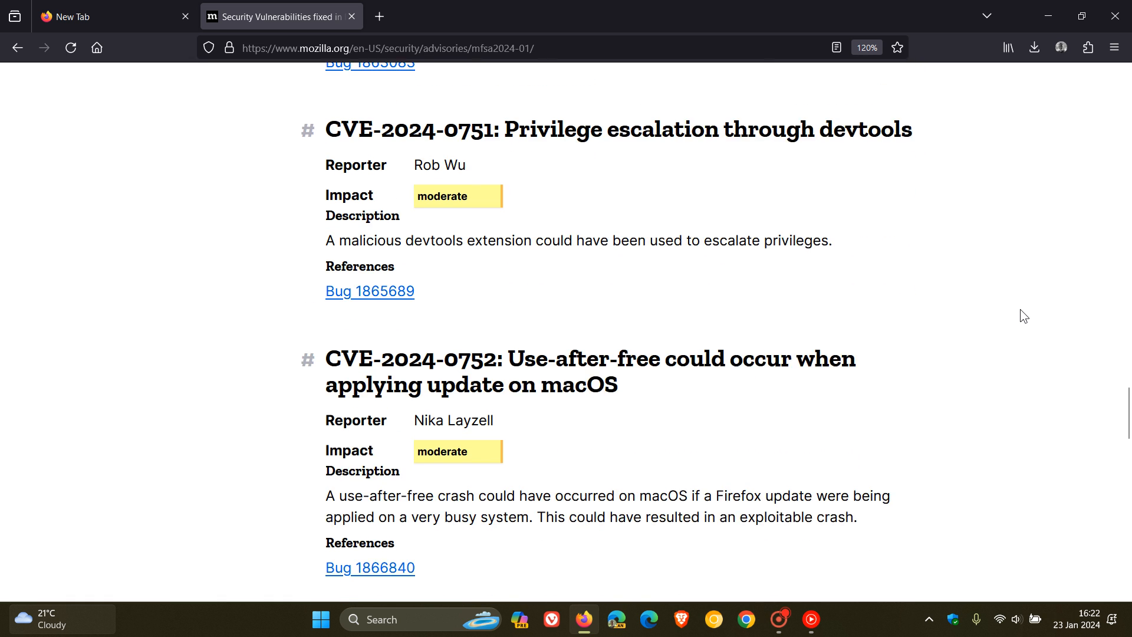
pyautogui.scroll(-3)
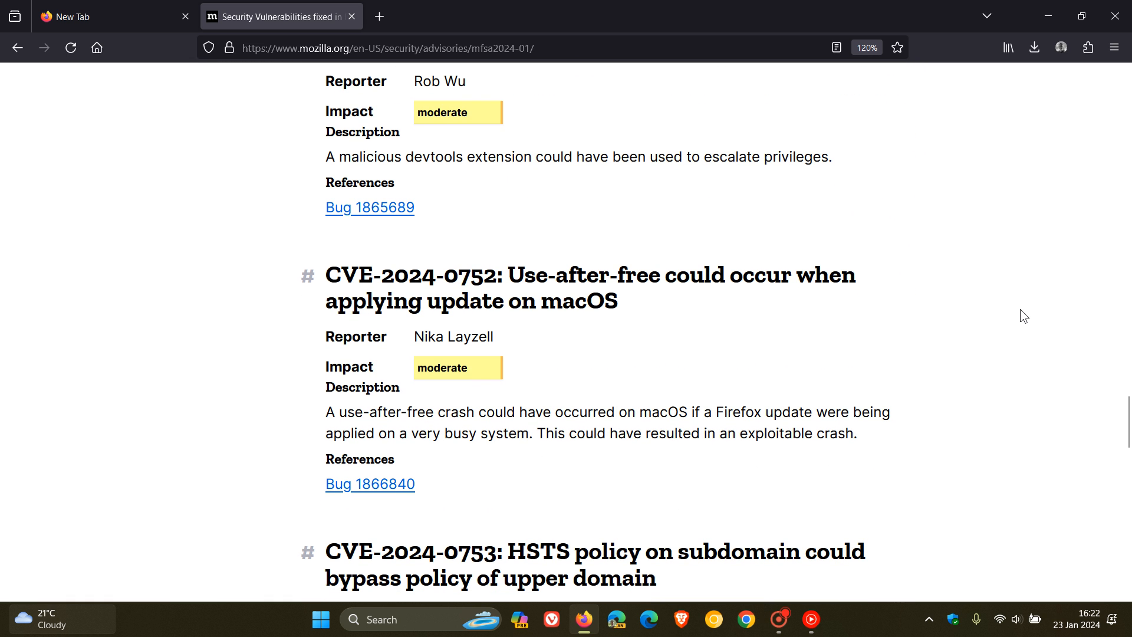
pyautogui.scroll(-3)
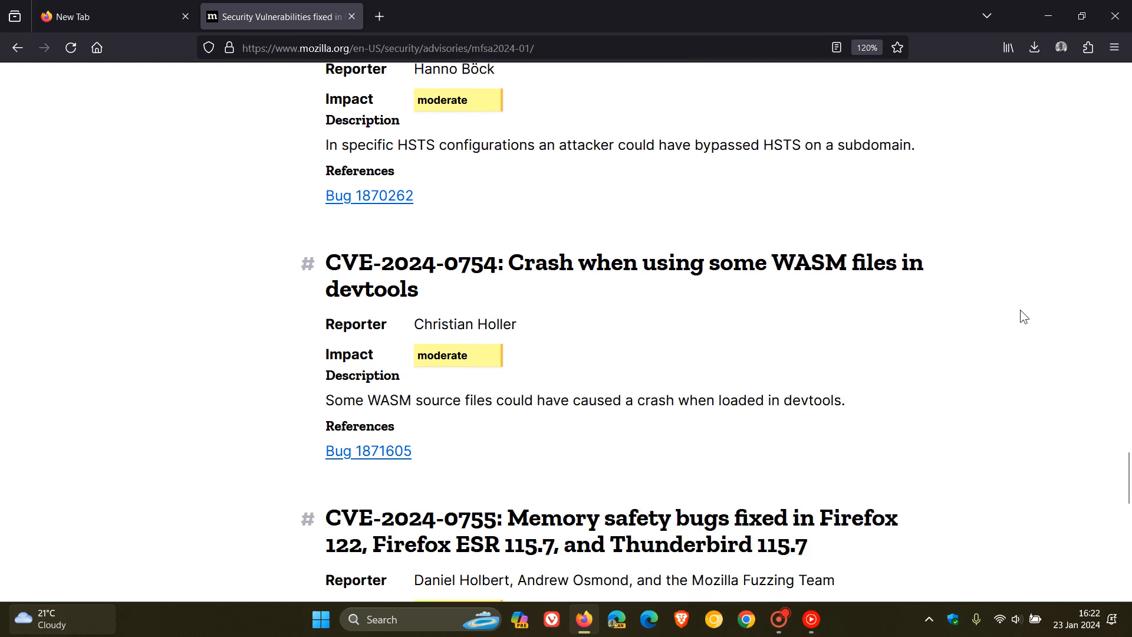
pyautogui.scroll(-3)
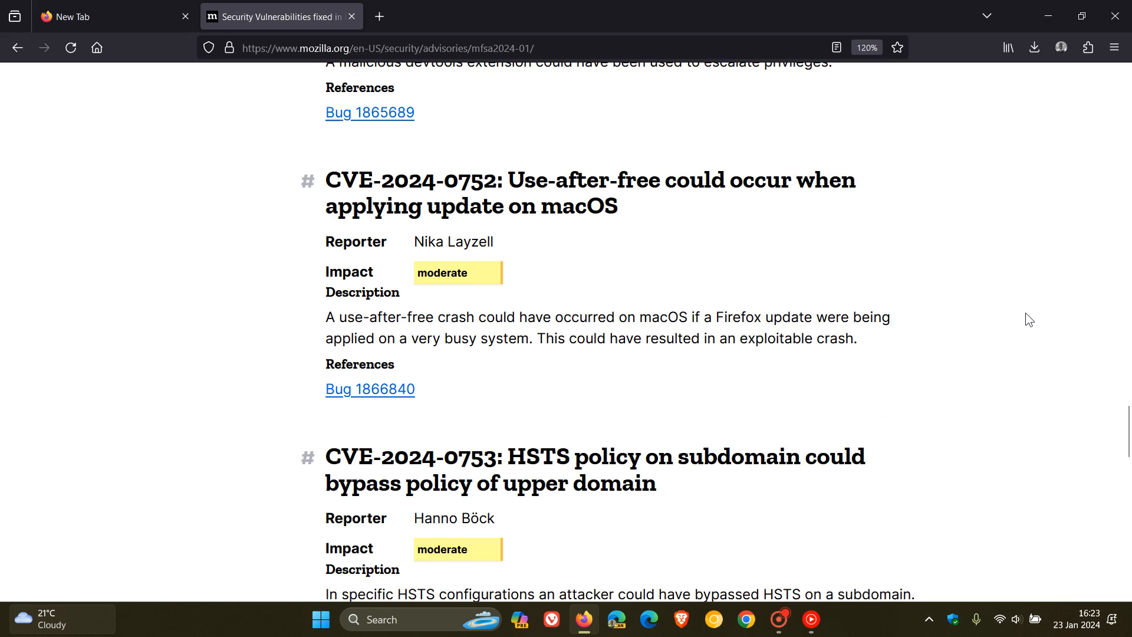
# Scroll the security advisory page back up to the top.
pyautogui.scroll(3)
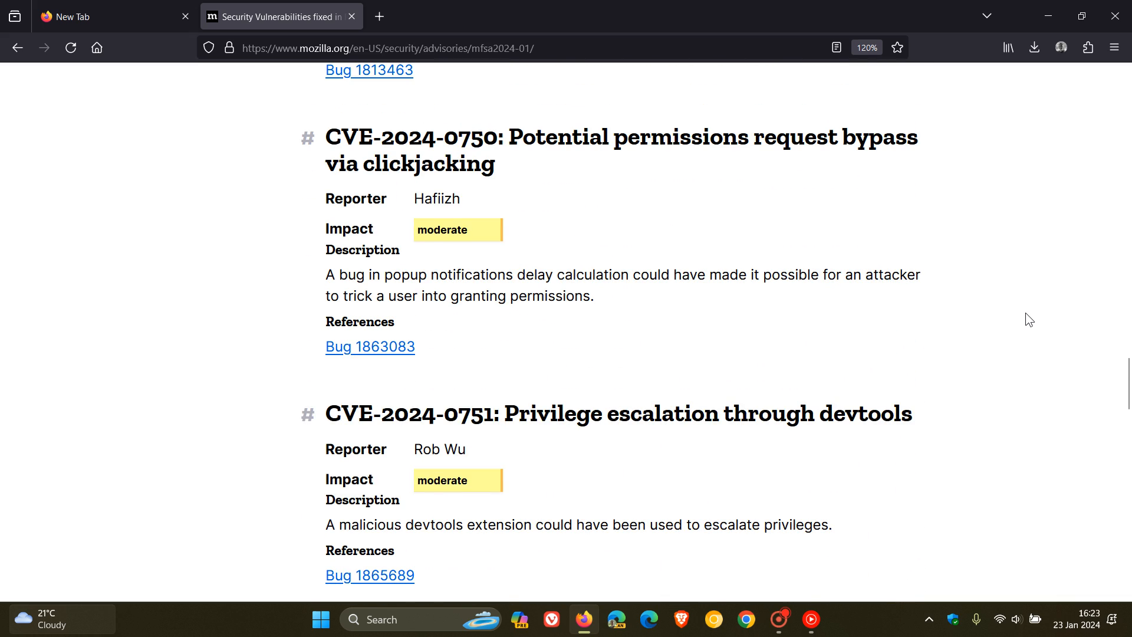
pyautogui.scroll(3)
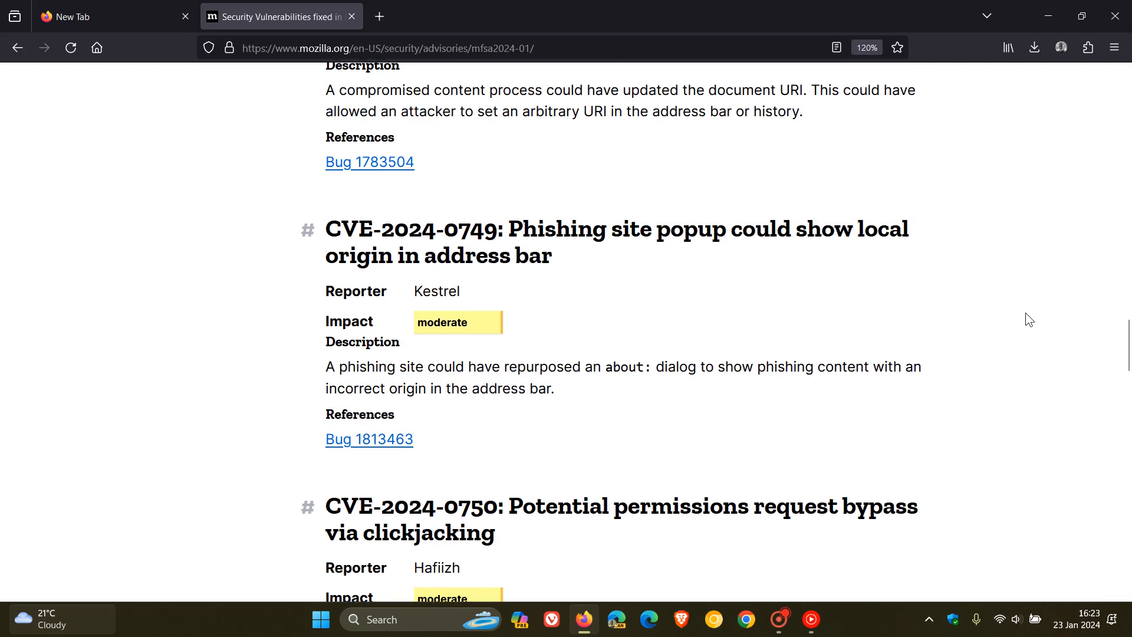
pyautogui.scroll(3)
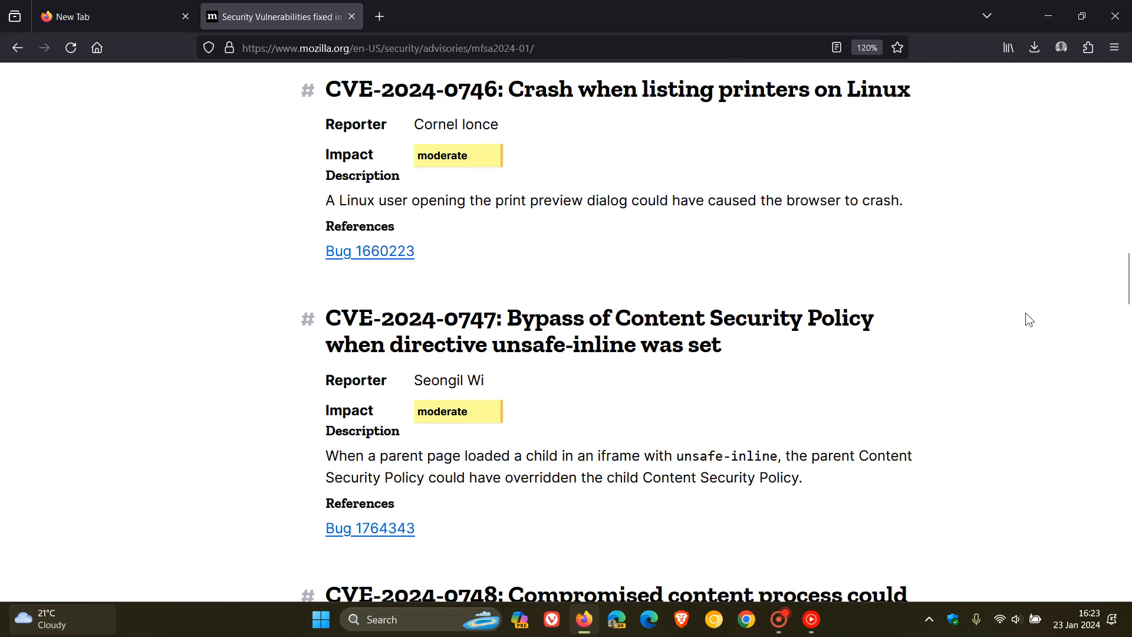
pyautogui.scroll(3)
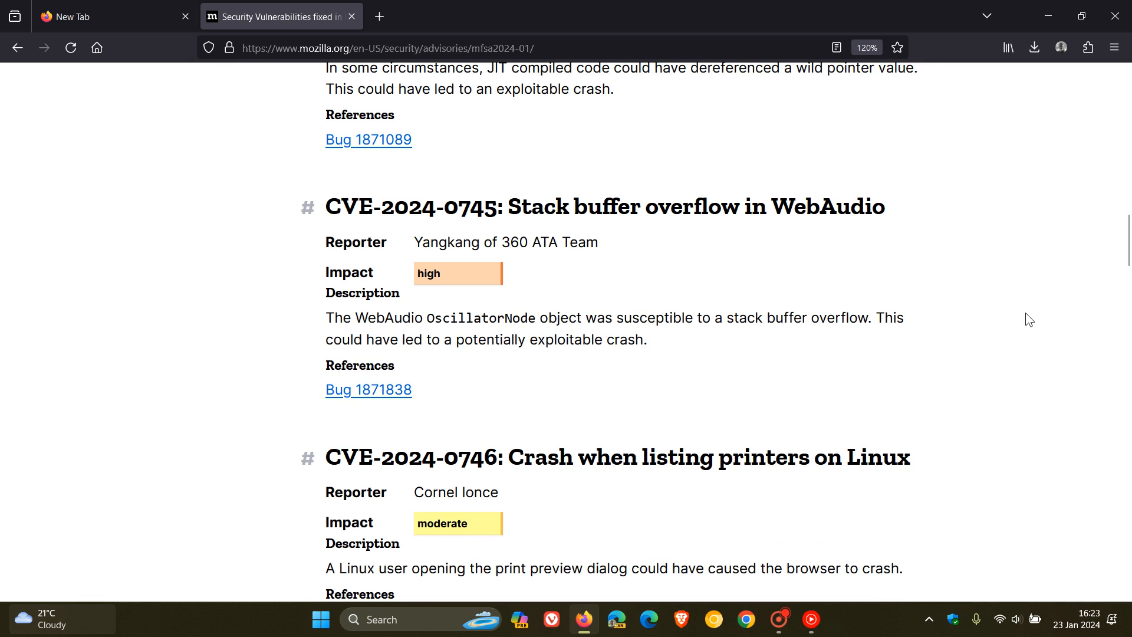
pyautogui.scroll(3)
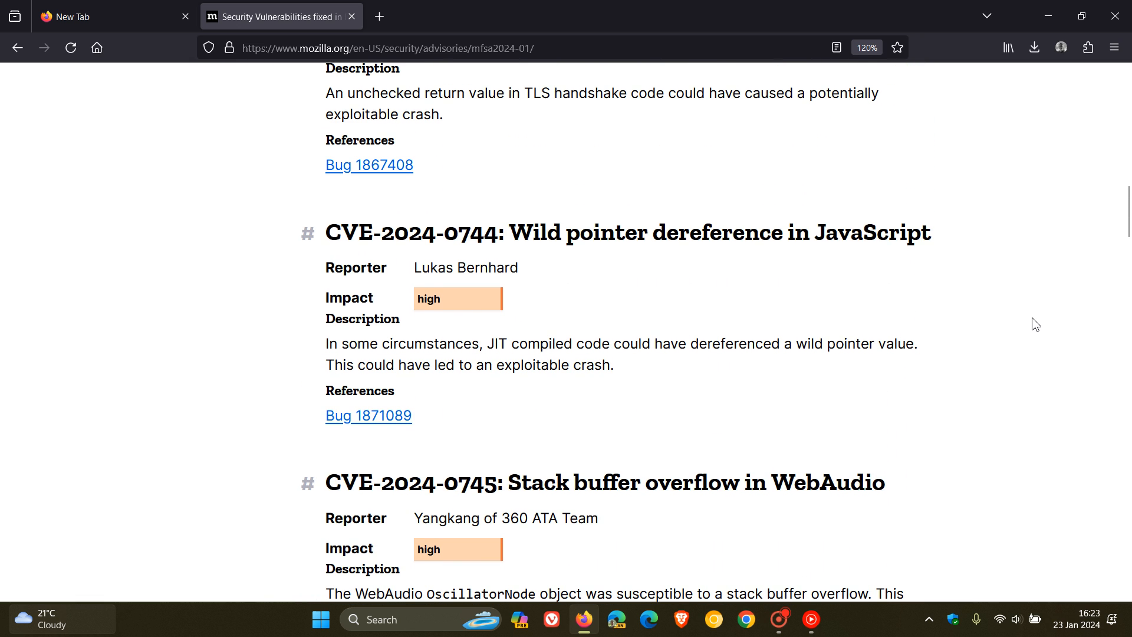
pyautogui.moveTo(681, 289)
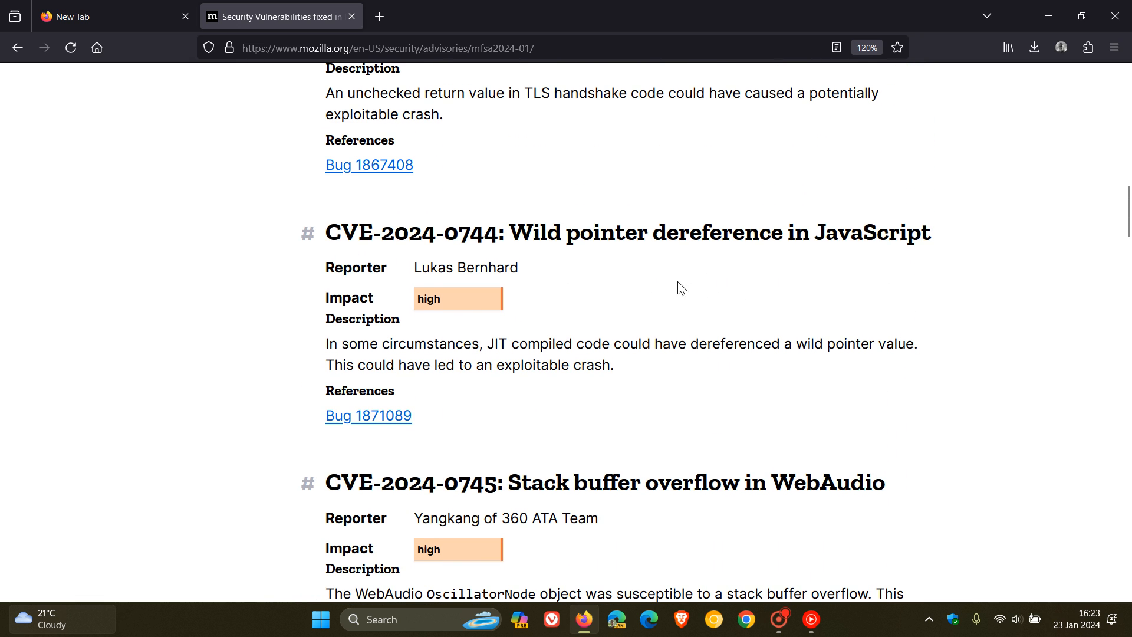
pyautogui.scroll(3)
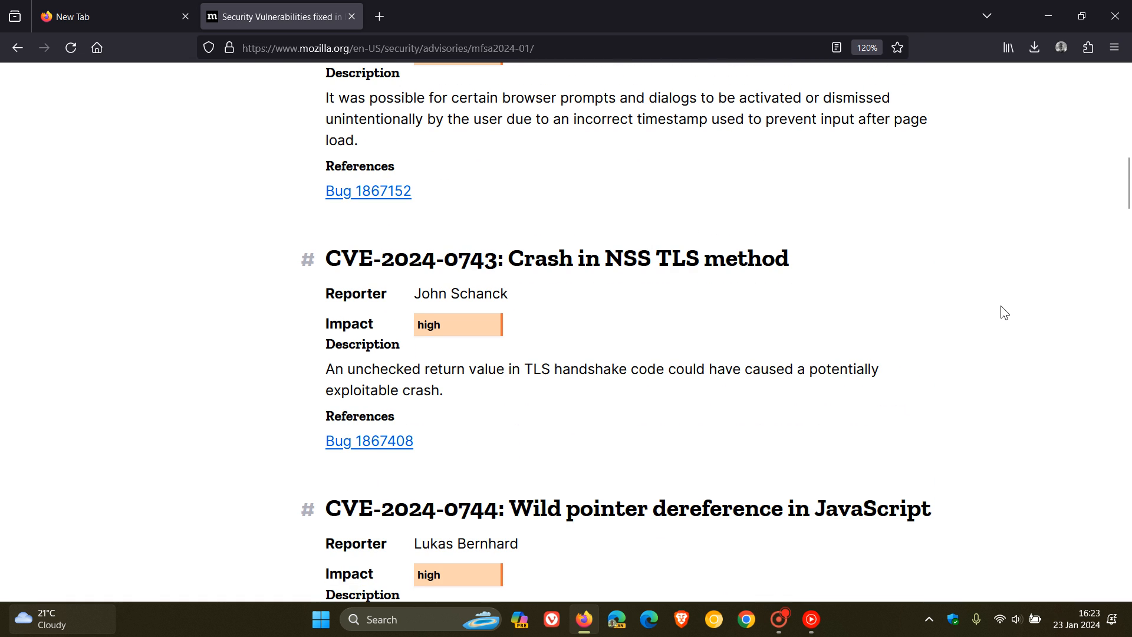
pyautogui.scroll(3)
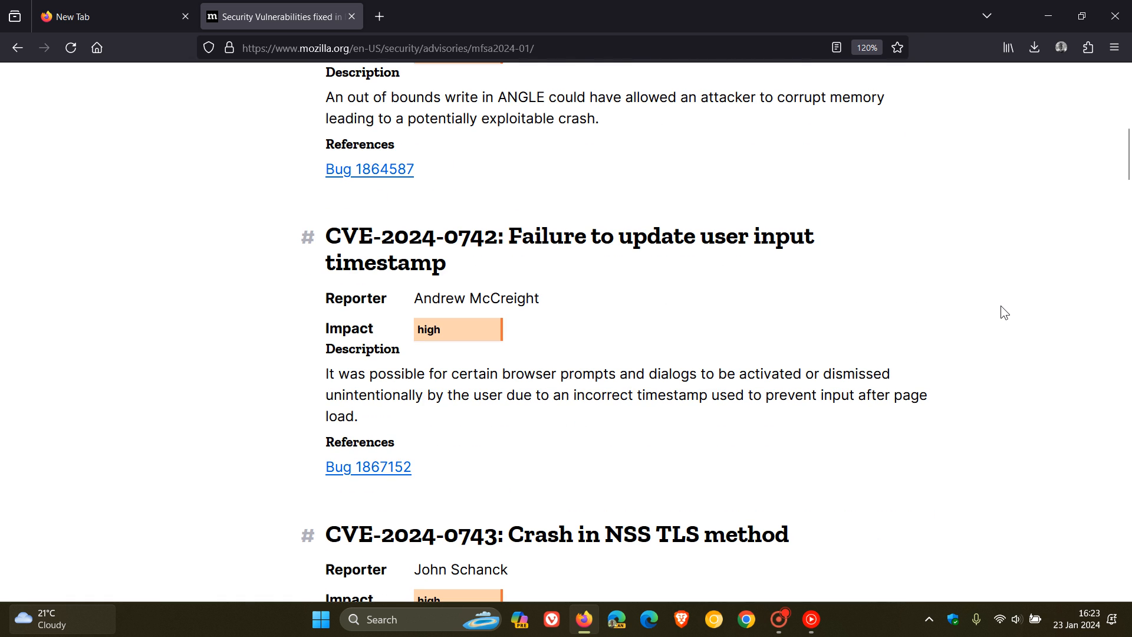
pyautogui.moveTo(845, 299)
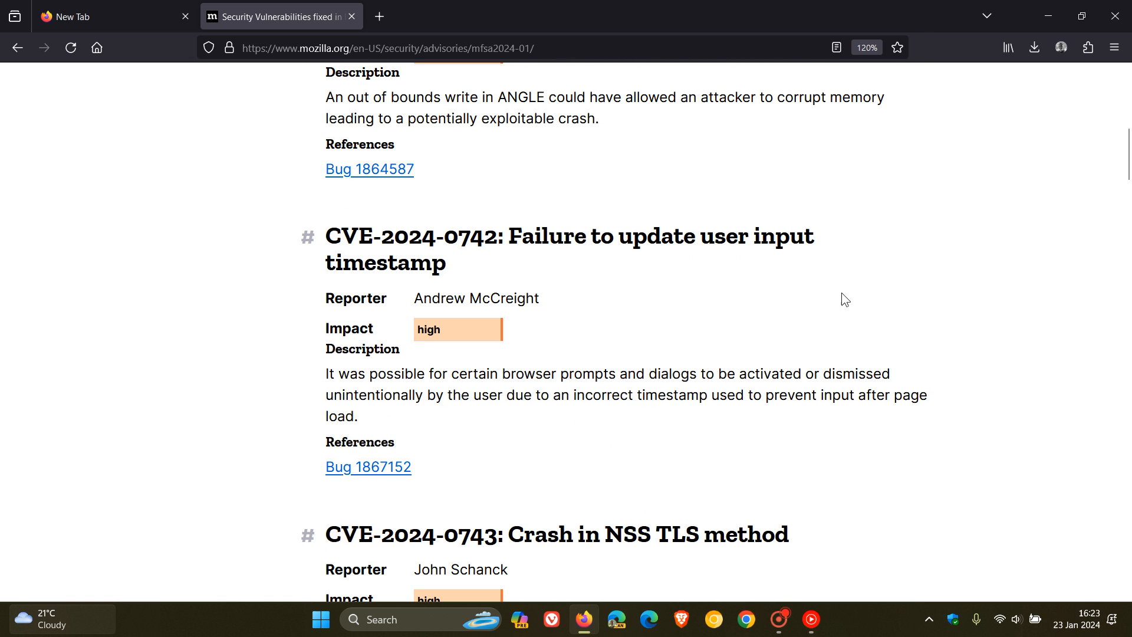
pyautogui.scroll(3)
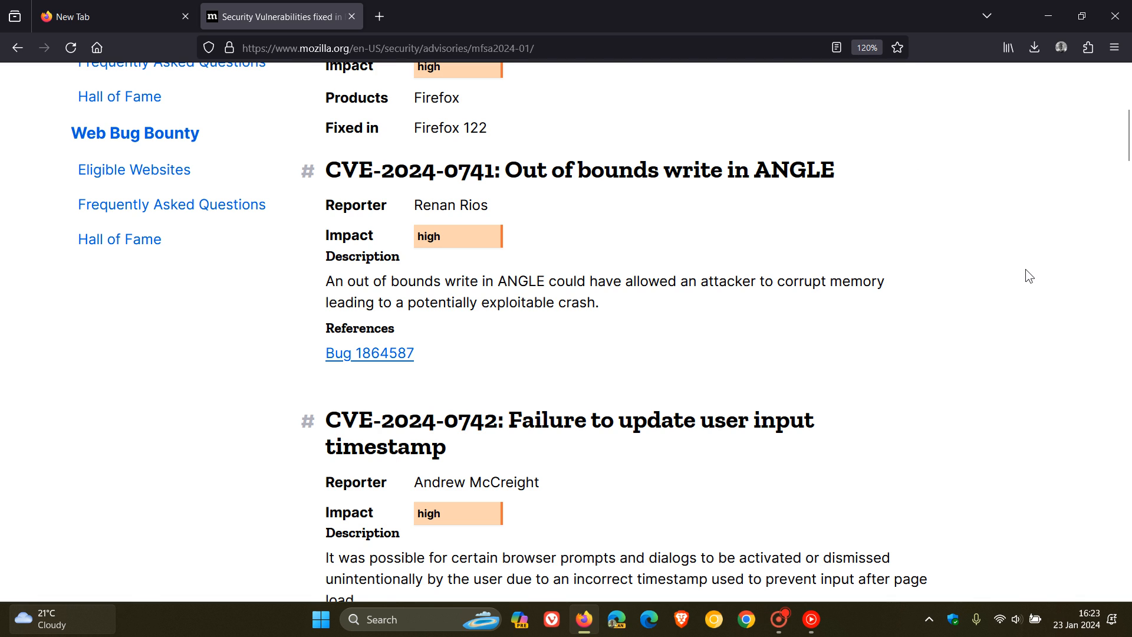
pyautogui.scroll(3)
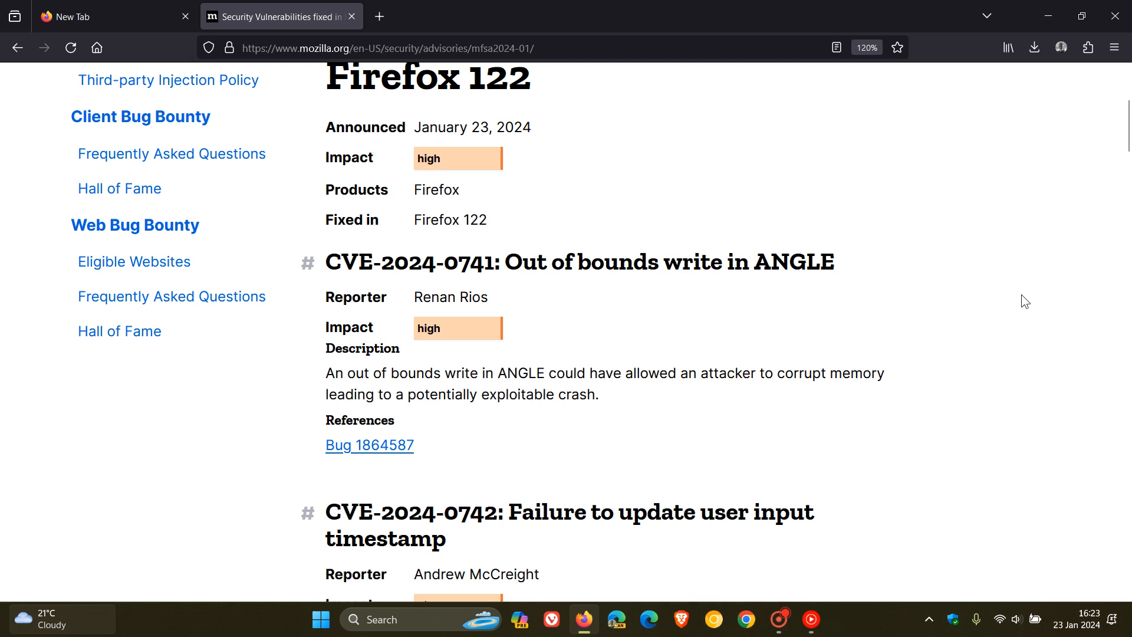
pyautogui.scroll(3)
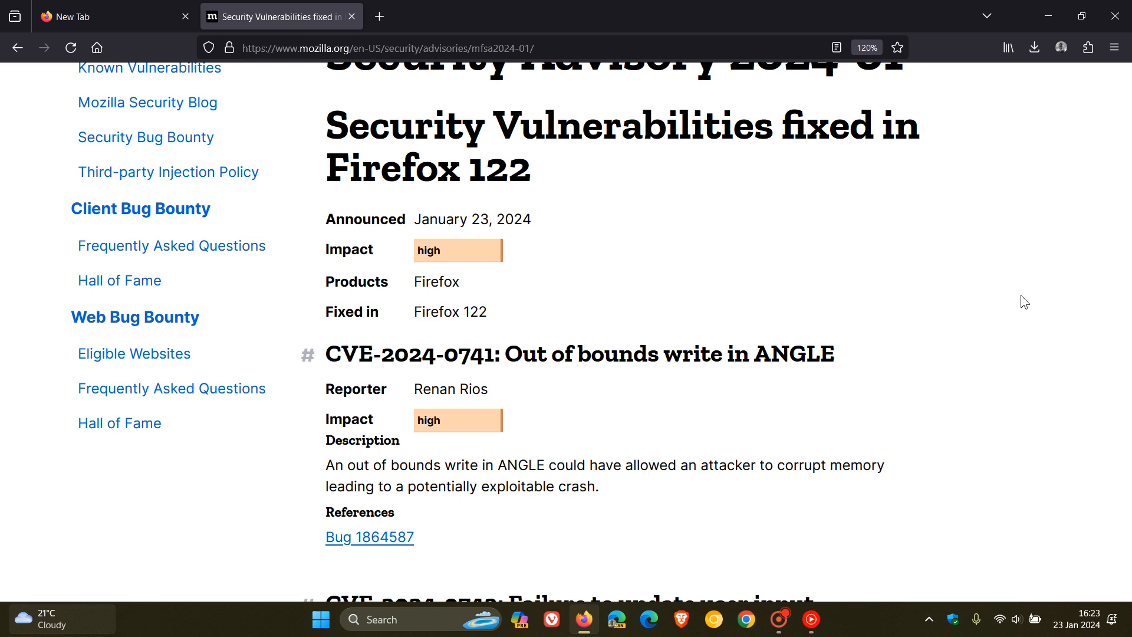
pyautogui.scroll(3)
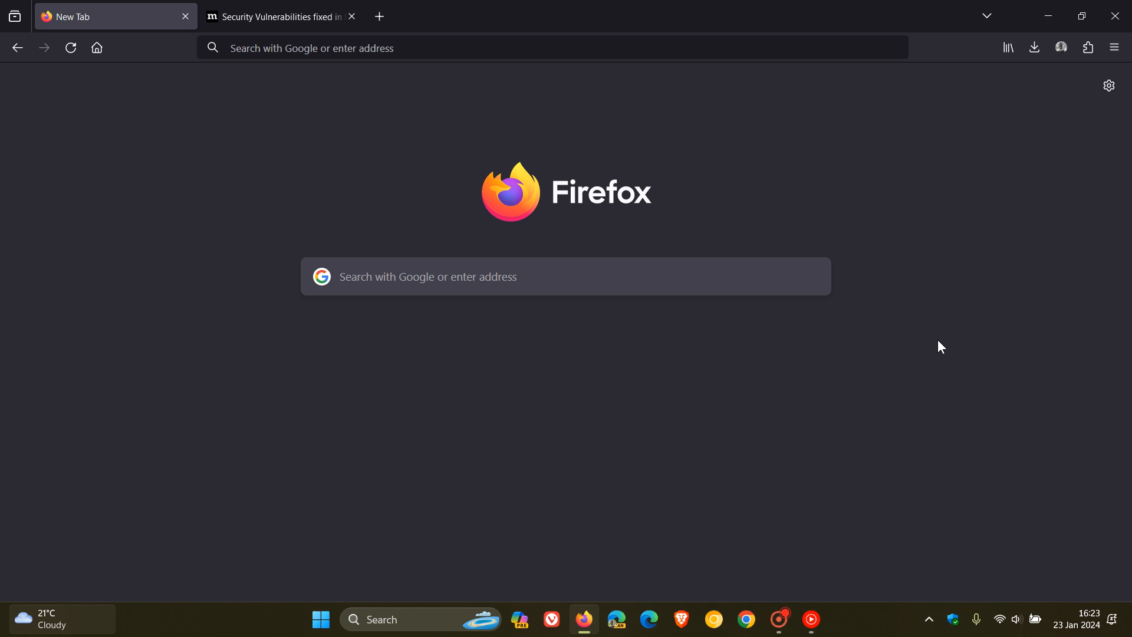
# Preview image suggestions for 'beyonce', then open the bookmarked Wikipedia portal.
pyautogui.click(506, 47)
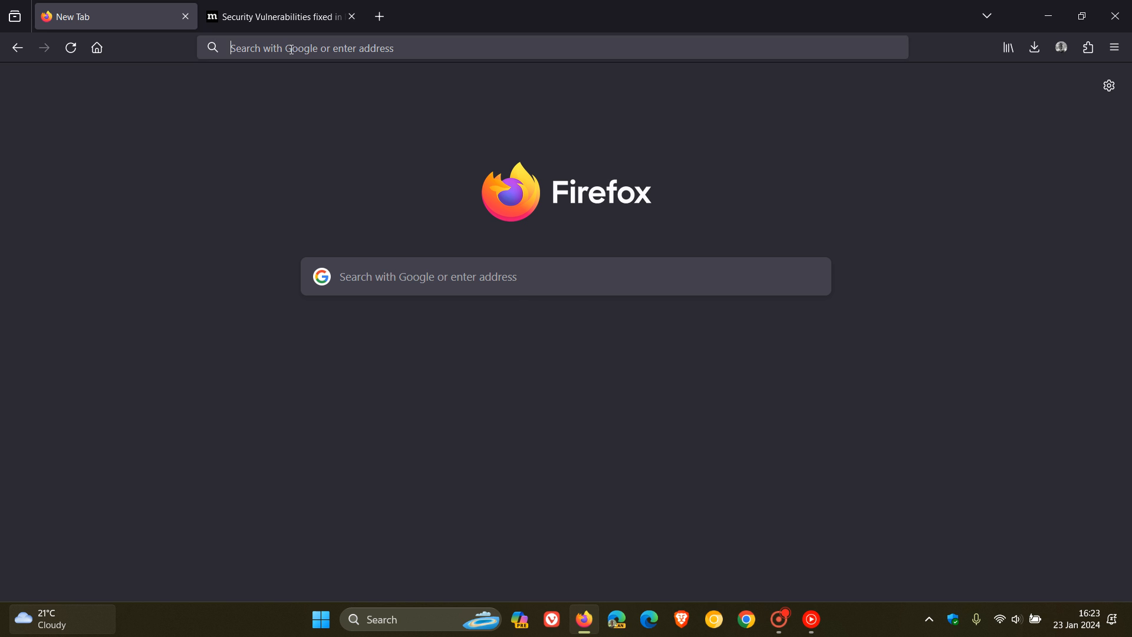
pyautogui.click(506, 48)
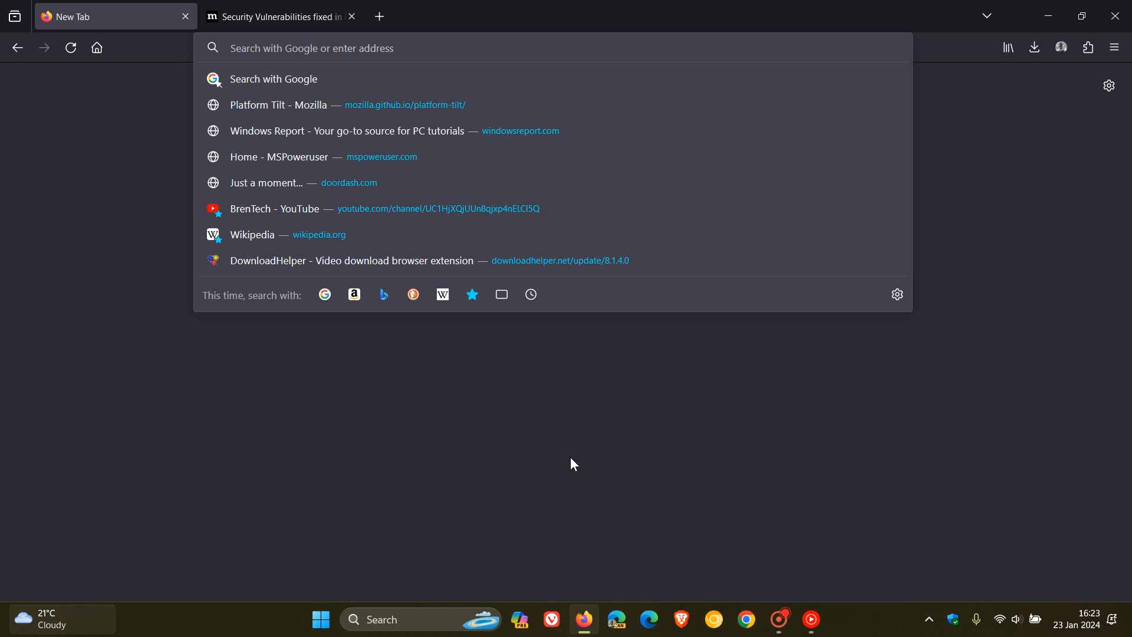
pyautogui.write('beyon')
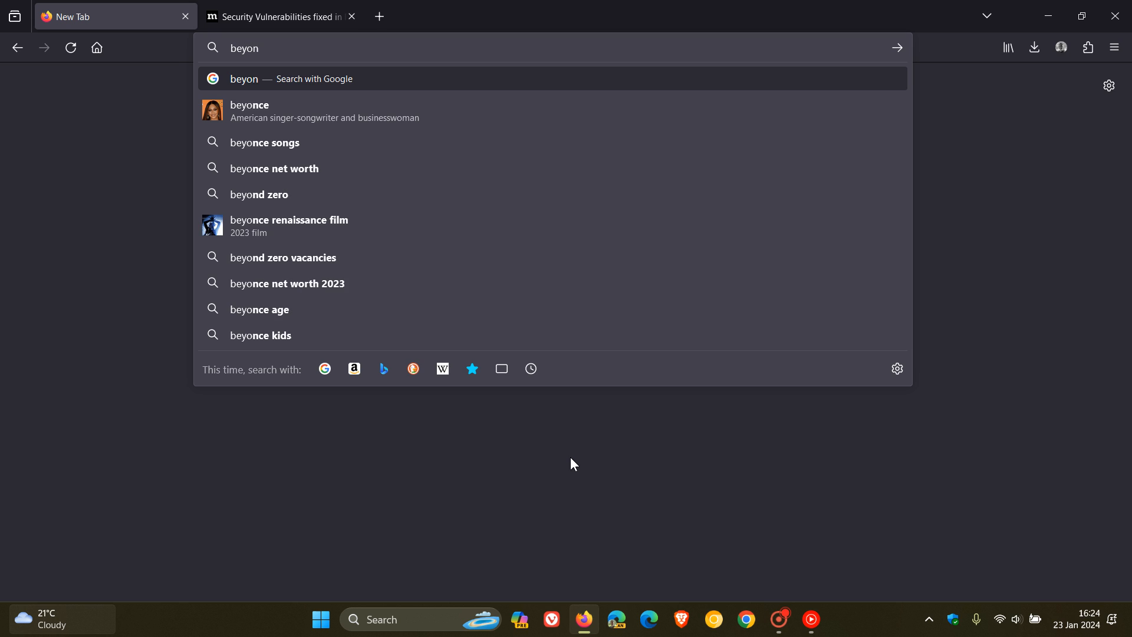
pyautogui.write('ce')
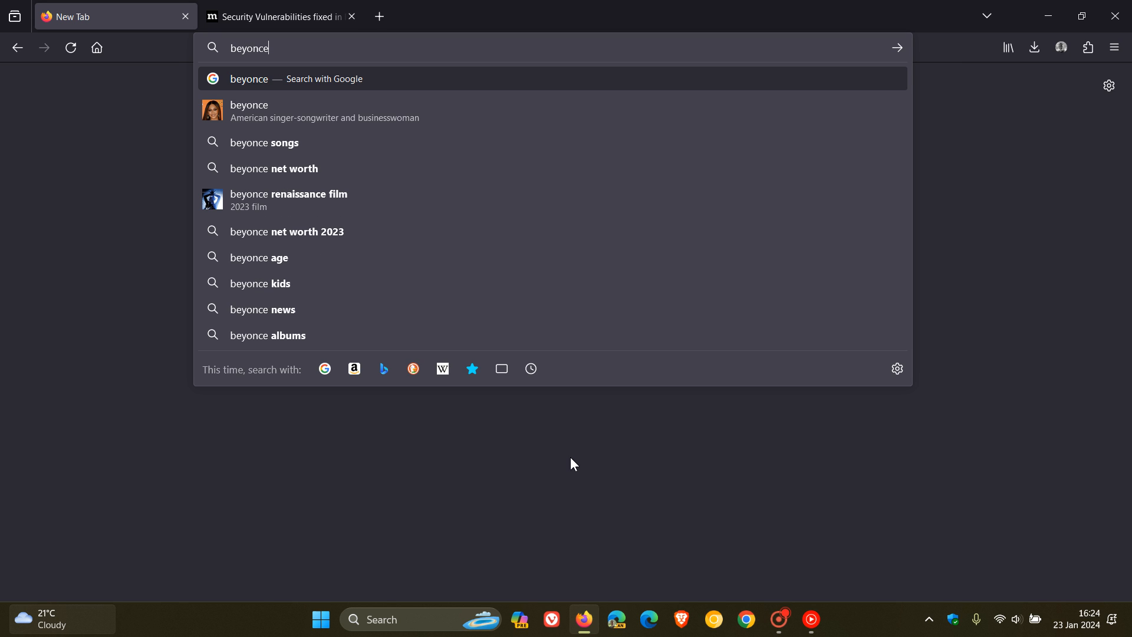
pyautogui.moveTo(242, 110)
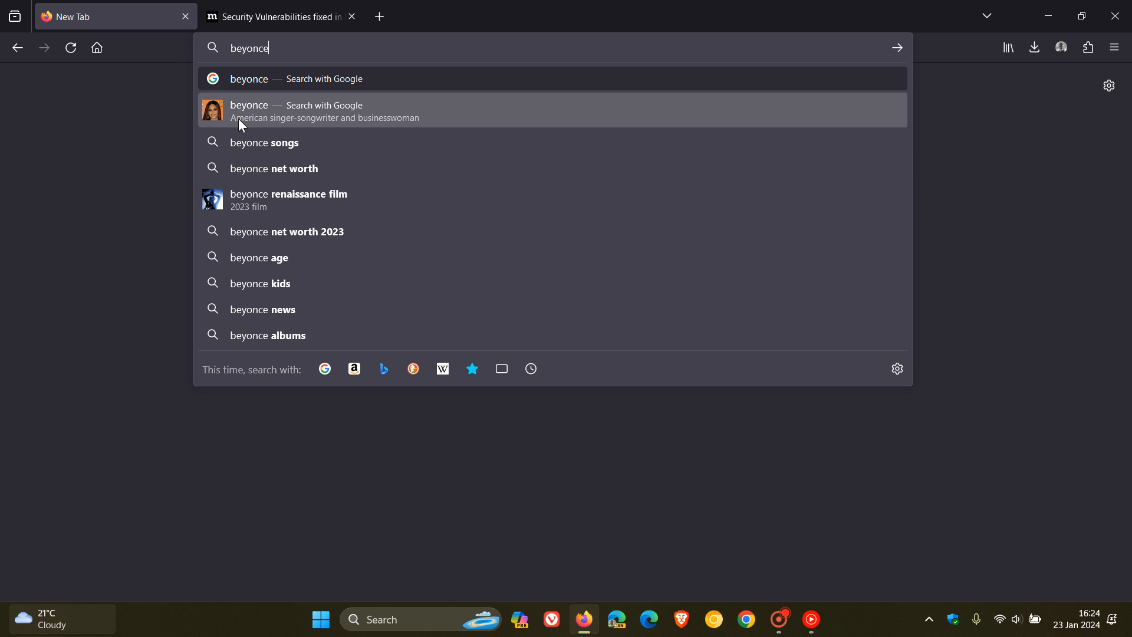
pyautogui.moveTo(260, 200)
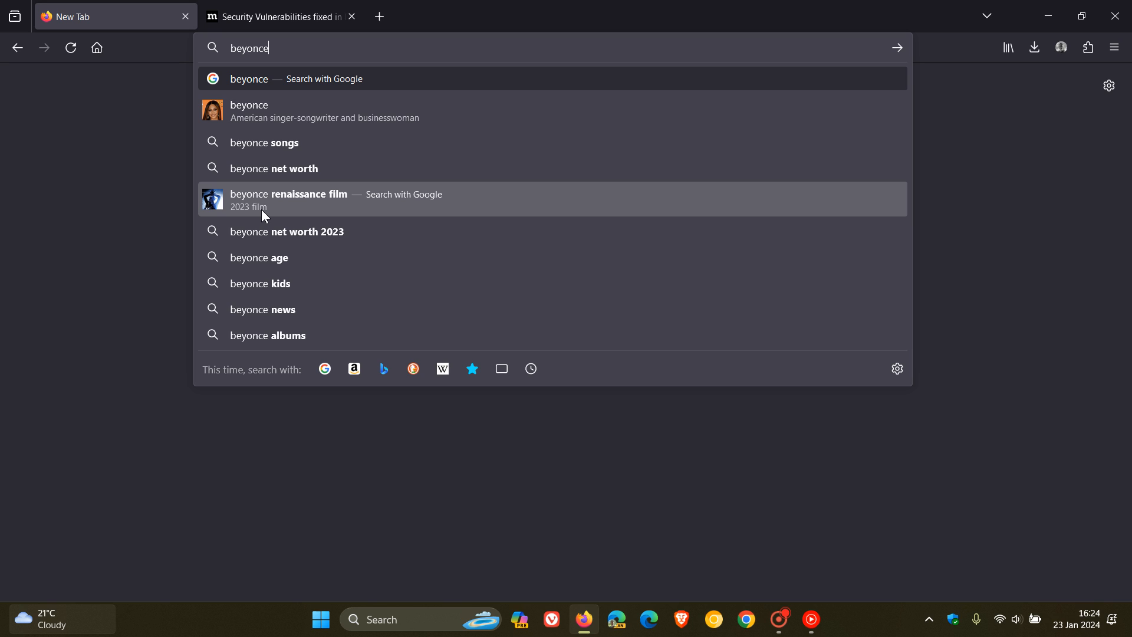
pyautogui.moveTo(287, 314)
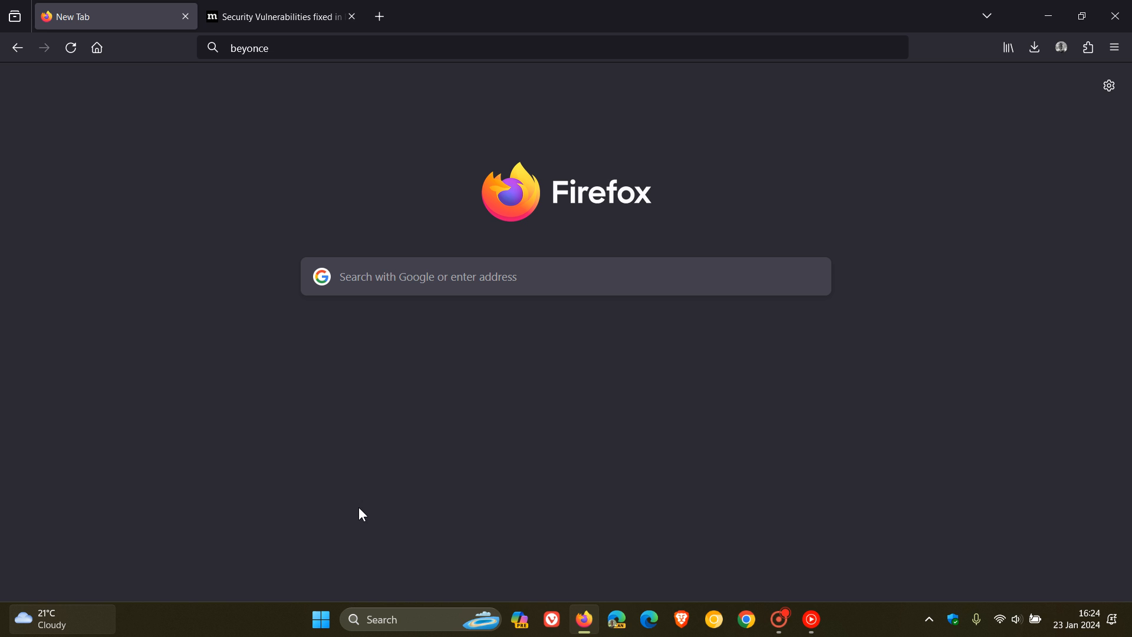
pyautogui.moveTo(1007, 48)
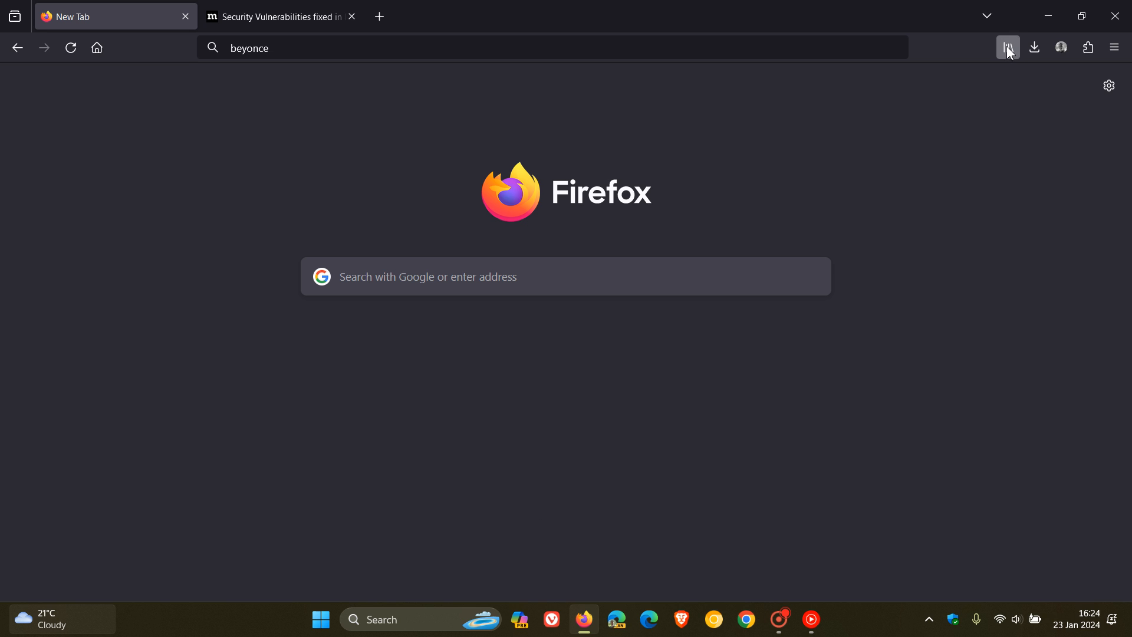
pyautogui.click(1007, 47)
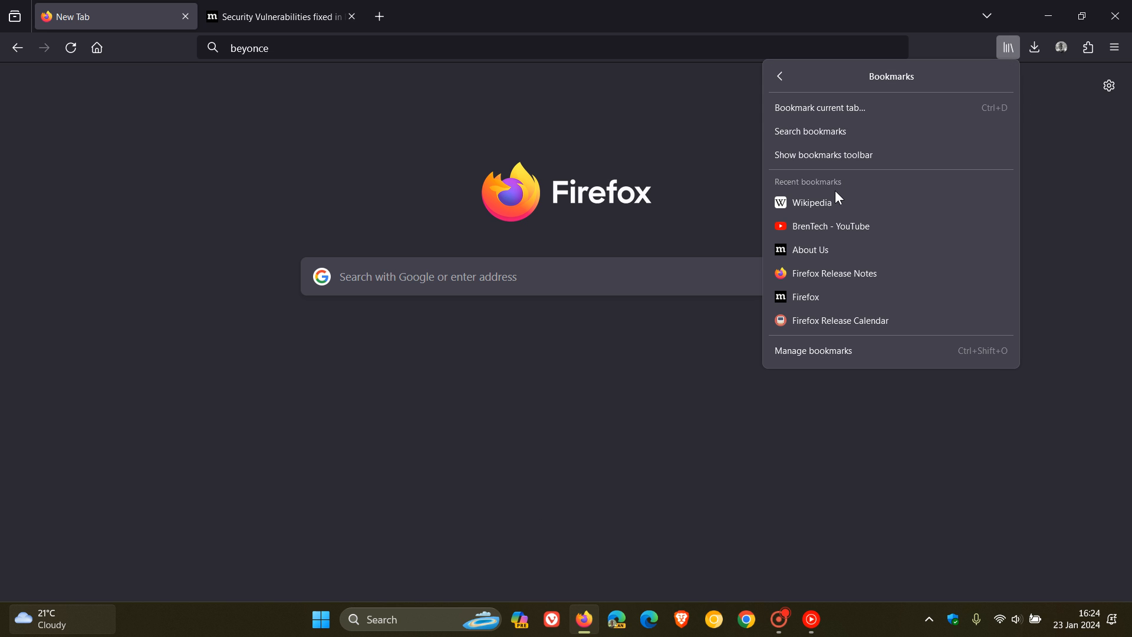
pyautogui.click(810, 202)
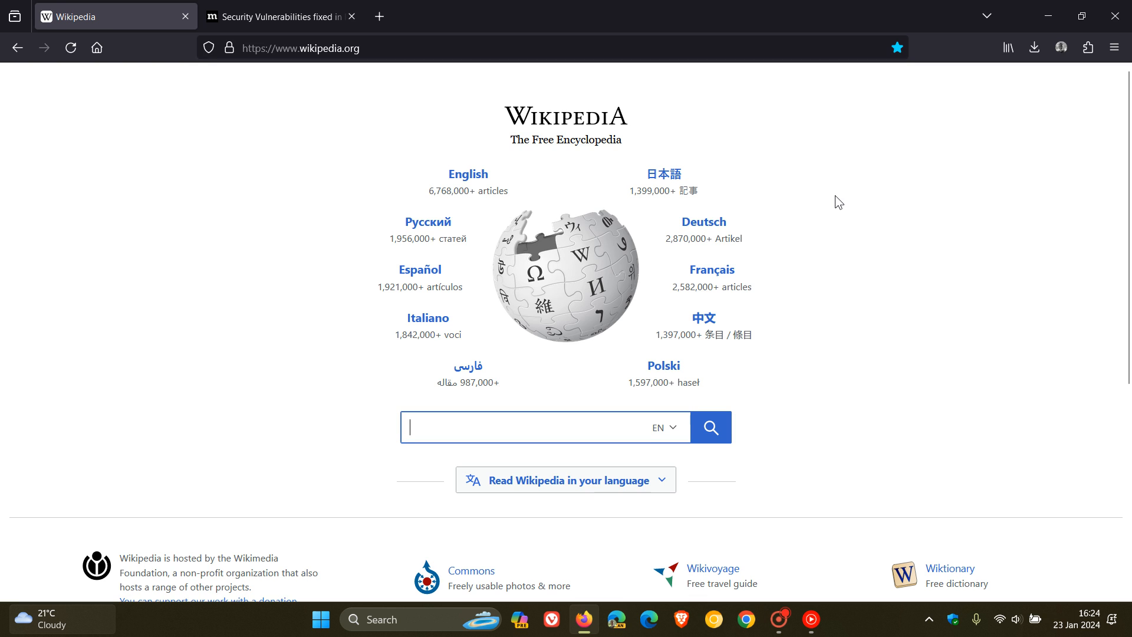
# Open Deutsch Wikipedia and translate its main page into English from the address bar.
pyautogui.click(702, 222)
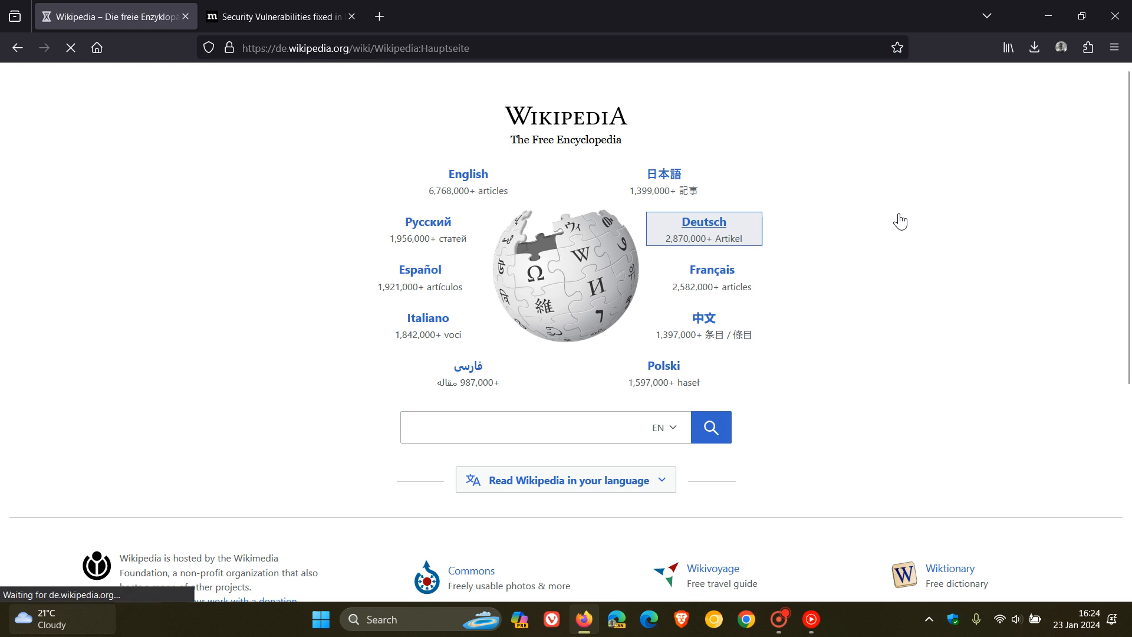
pyautogui.click(876, 48)
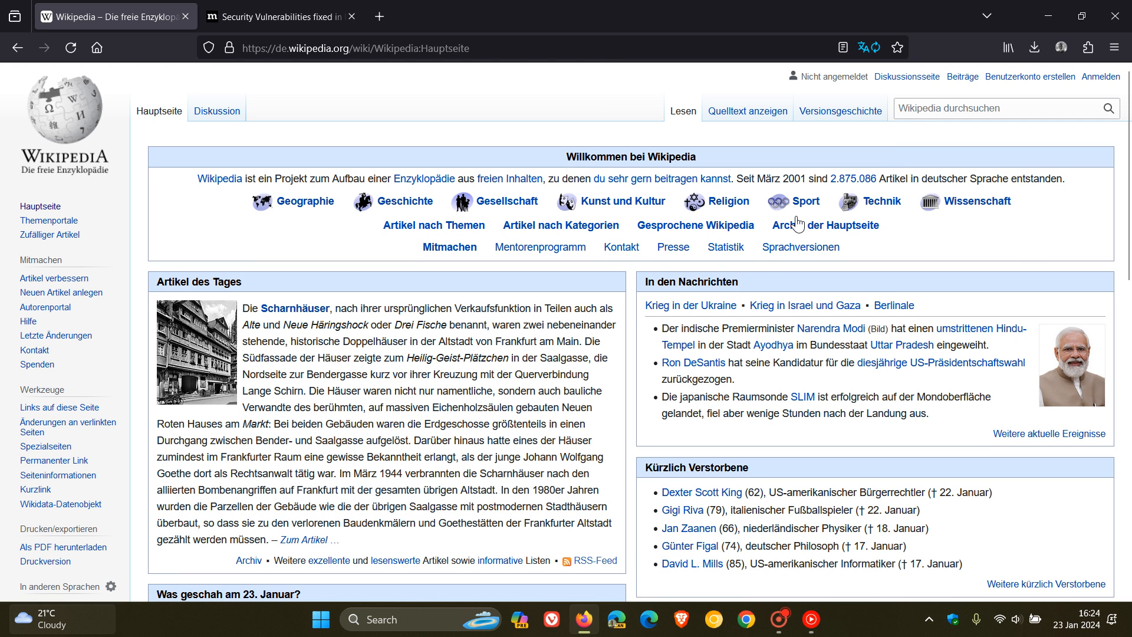
pyautogui.click(870, 48)
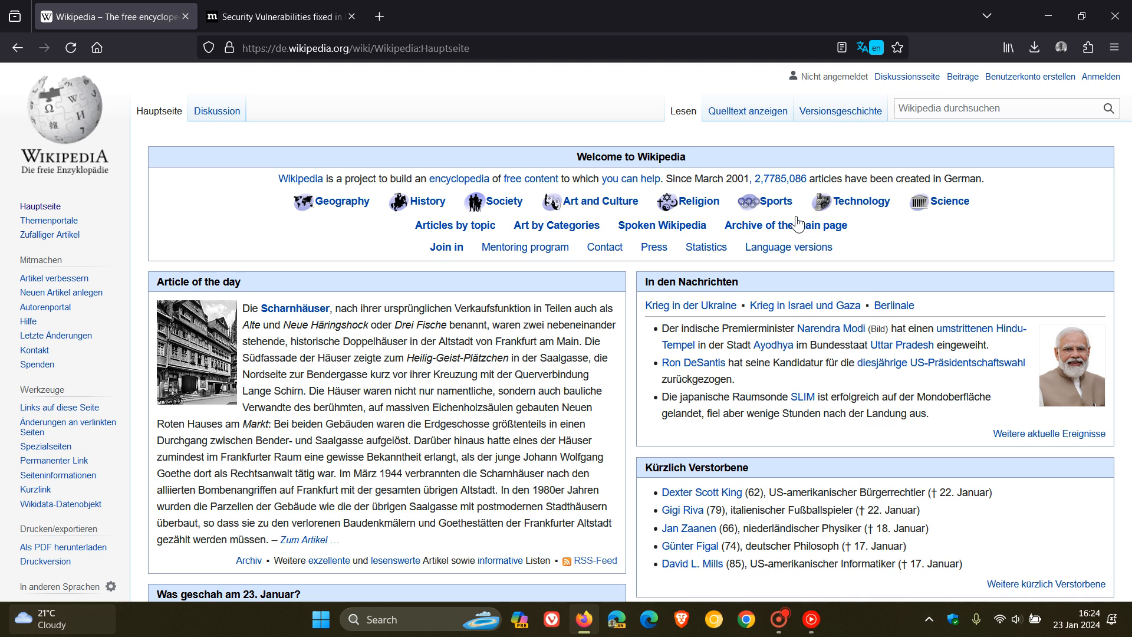
pyautogui.click(870, 48)
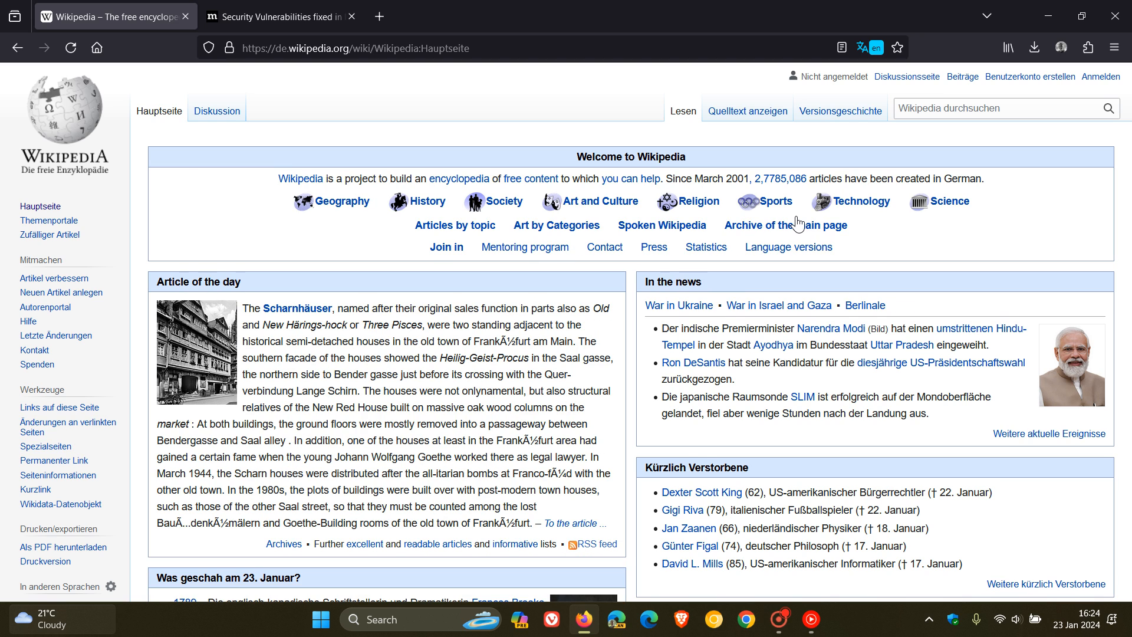
pyautogui.click(871, 48)
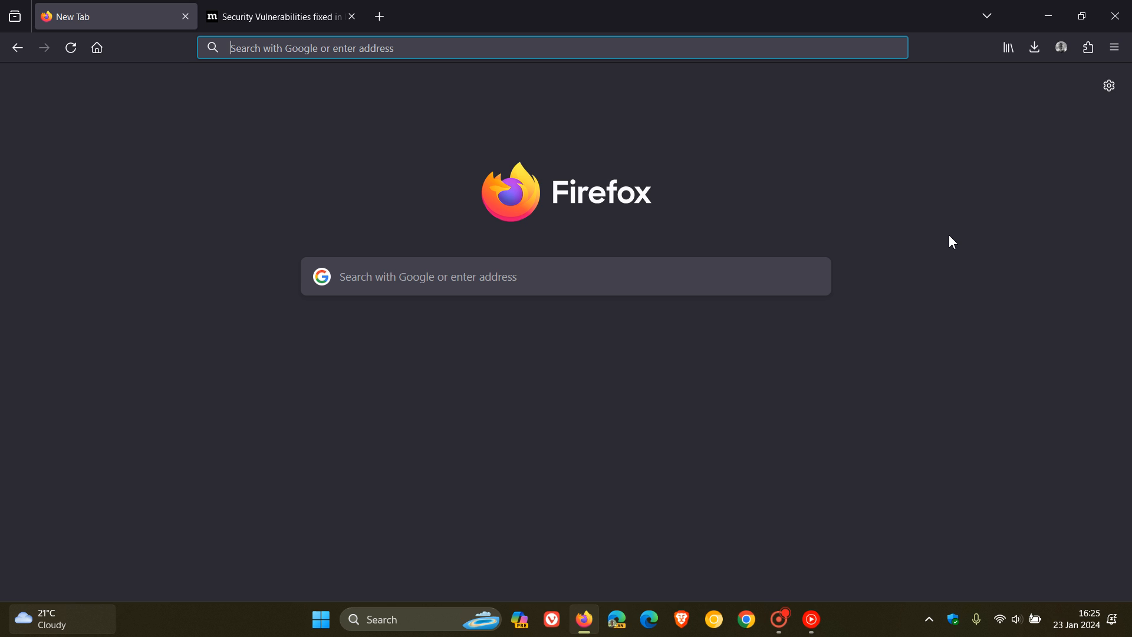
pyautogui.moveTo(961, 357)
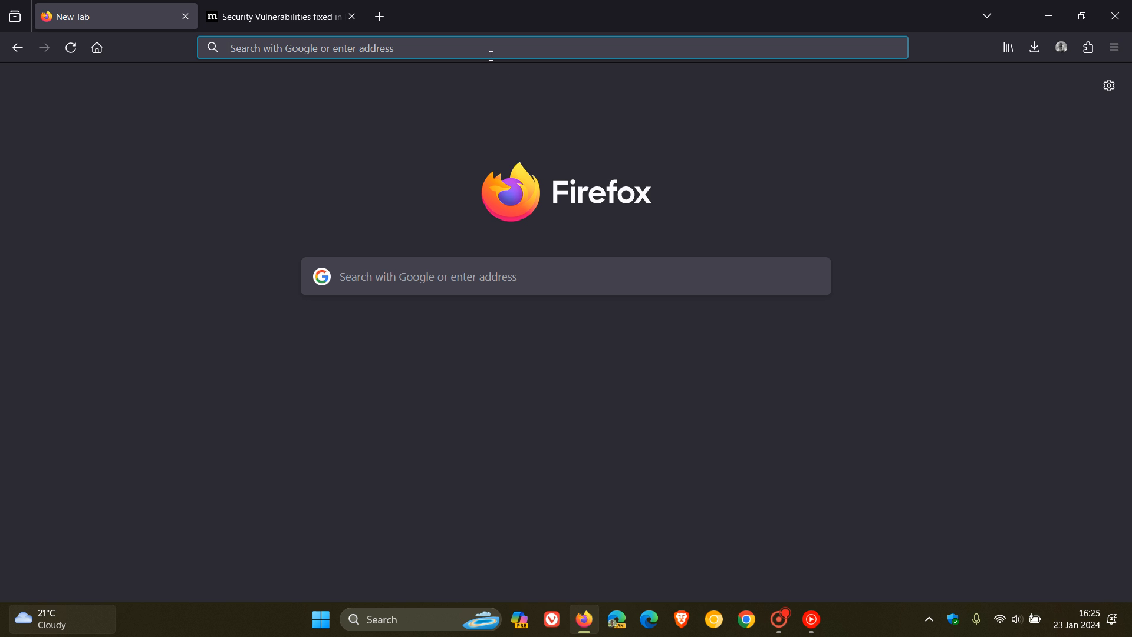
pyautogui.moveTo(816, 329)
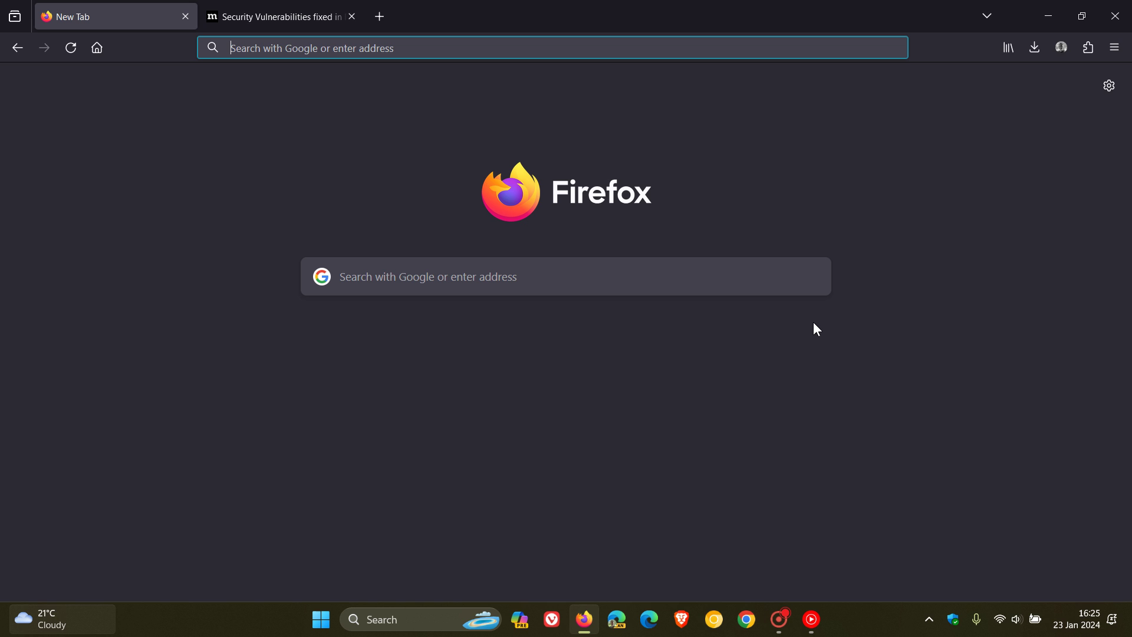
pyautogui.moveTo(880, 384)
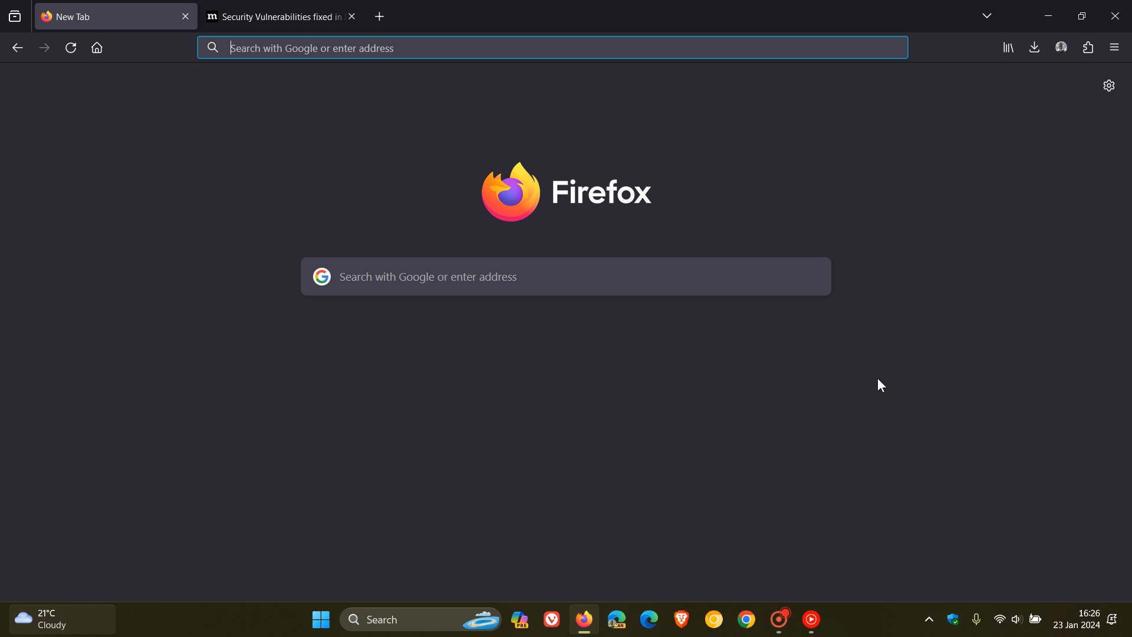
pyautogui.moveTo(835, 379)
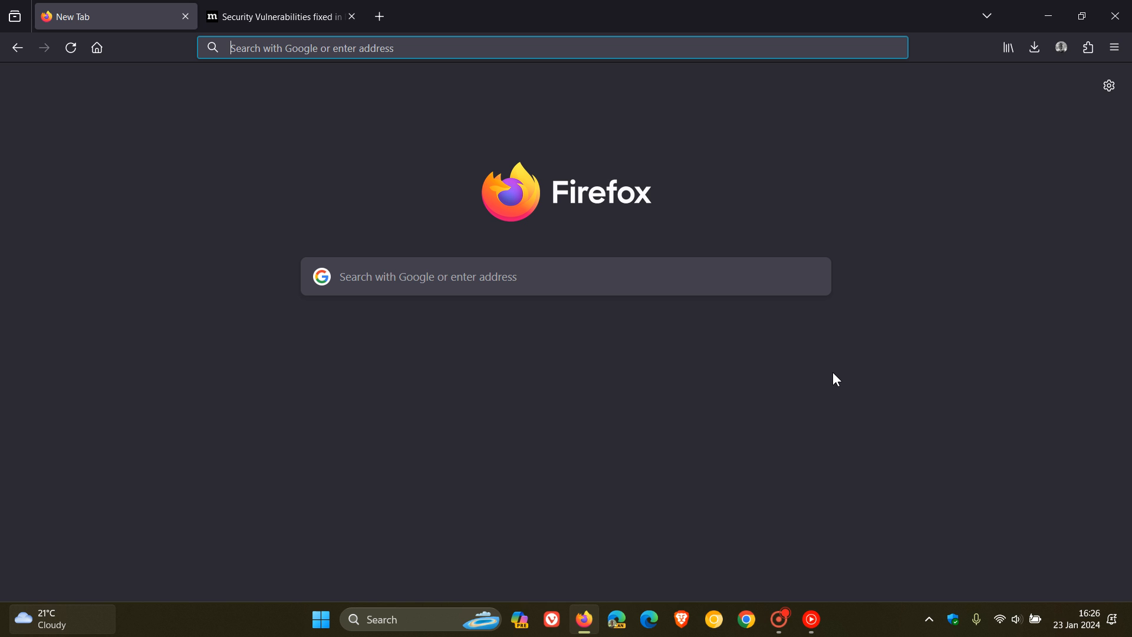
pyautogui.moveTo(205, 296)
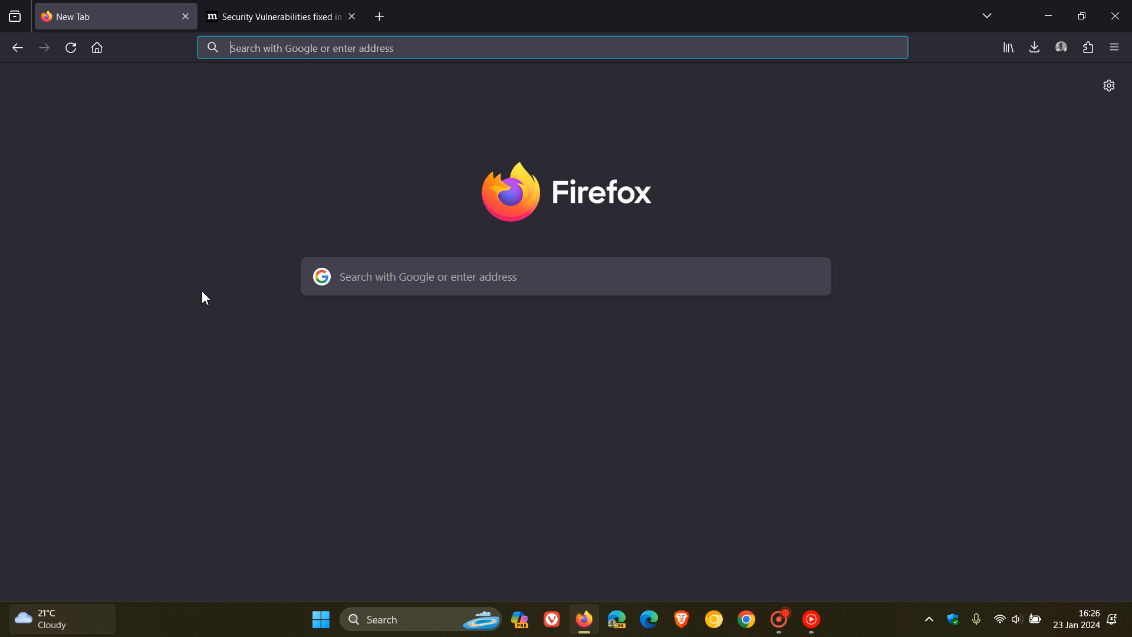
pyautogui.moveTo(887, 403)
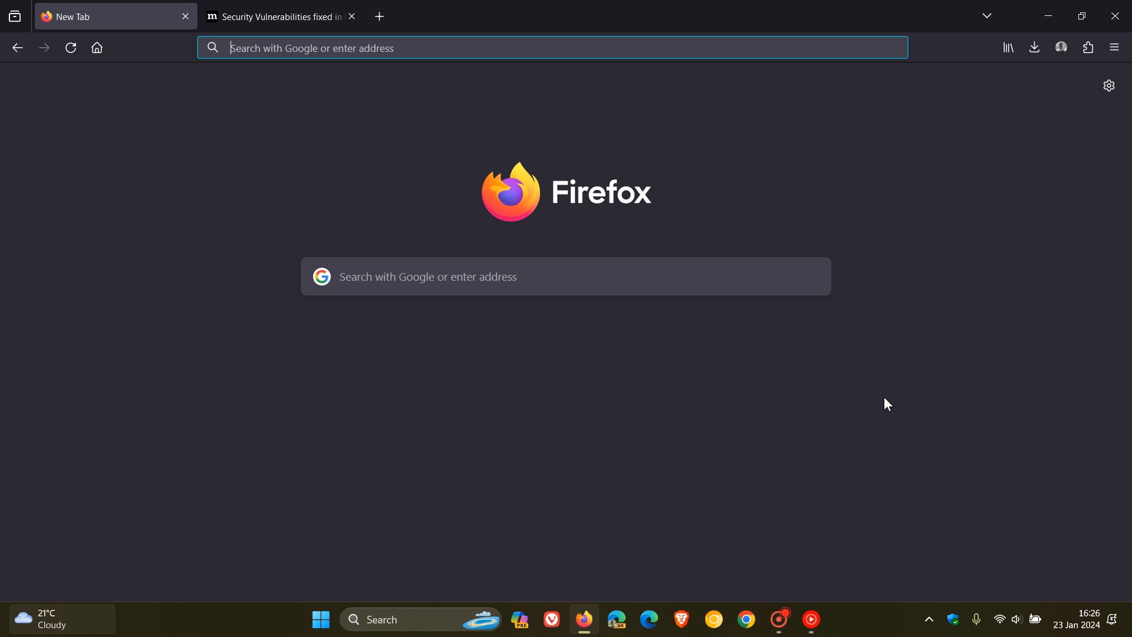
pyautogui.moveTo(894, 366)
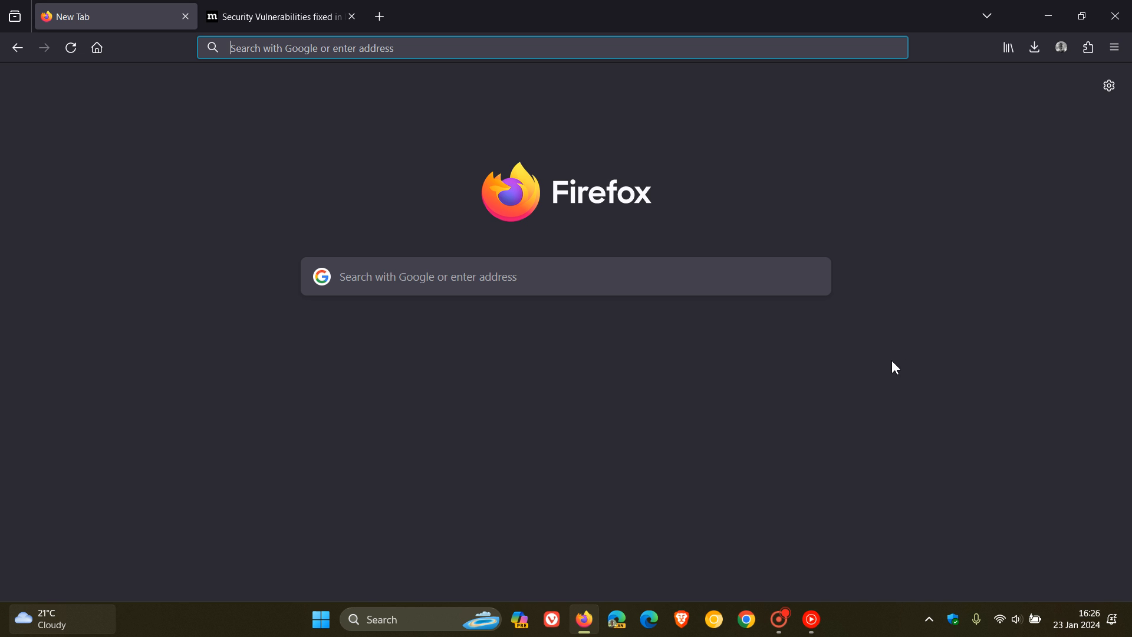
pyautogui.moveTo(842, 373)
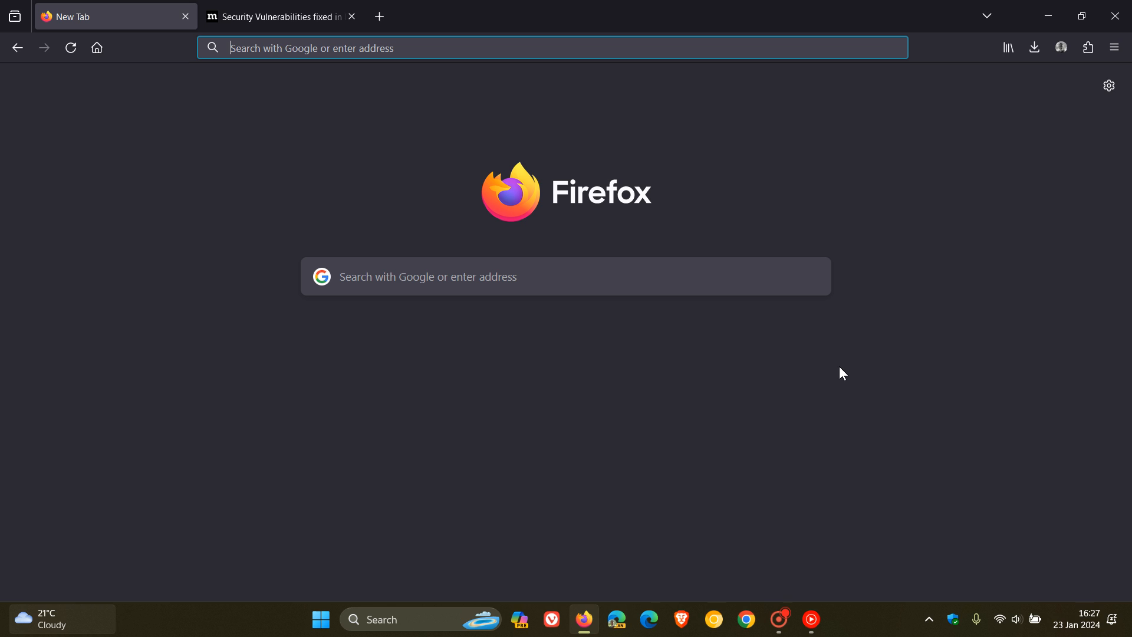
pyautogui.moveTo(226, 188)
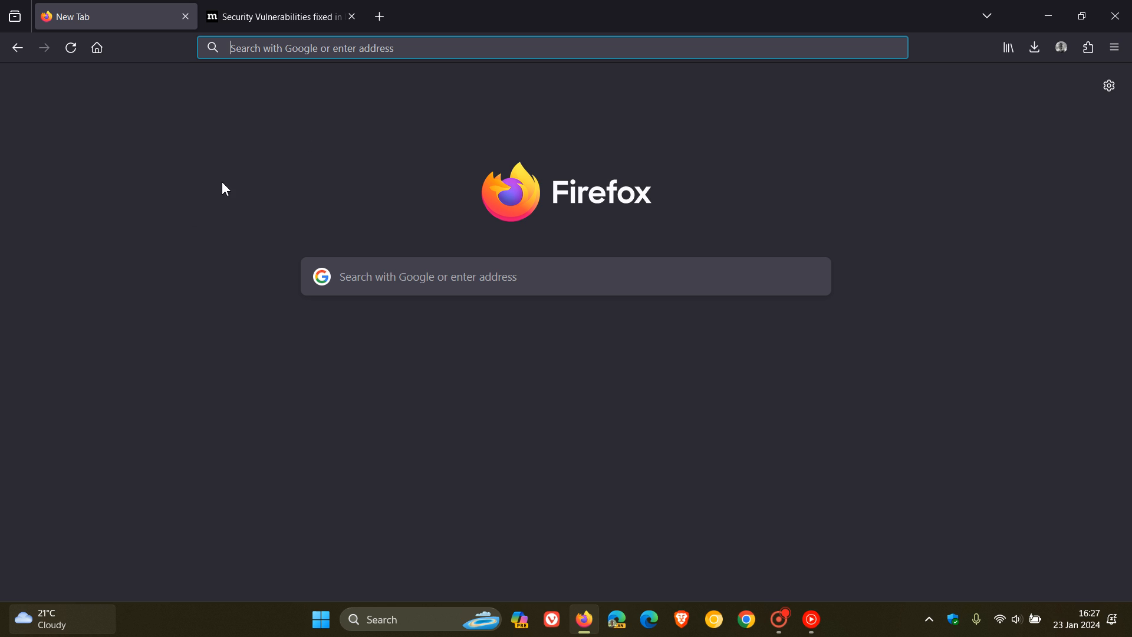
pyautogui.moveTo(907, 380)
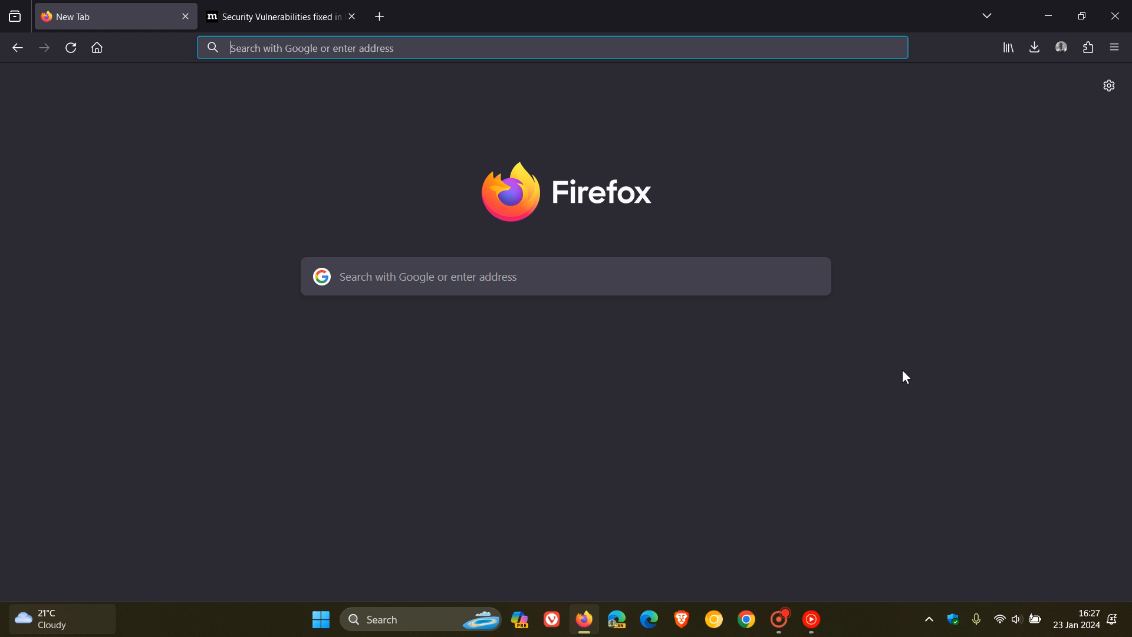
pyautogui.moveTo(918, 359)
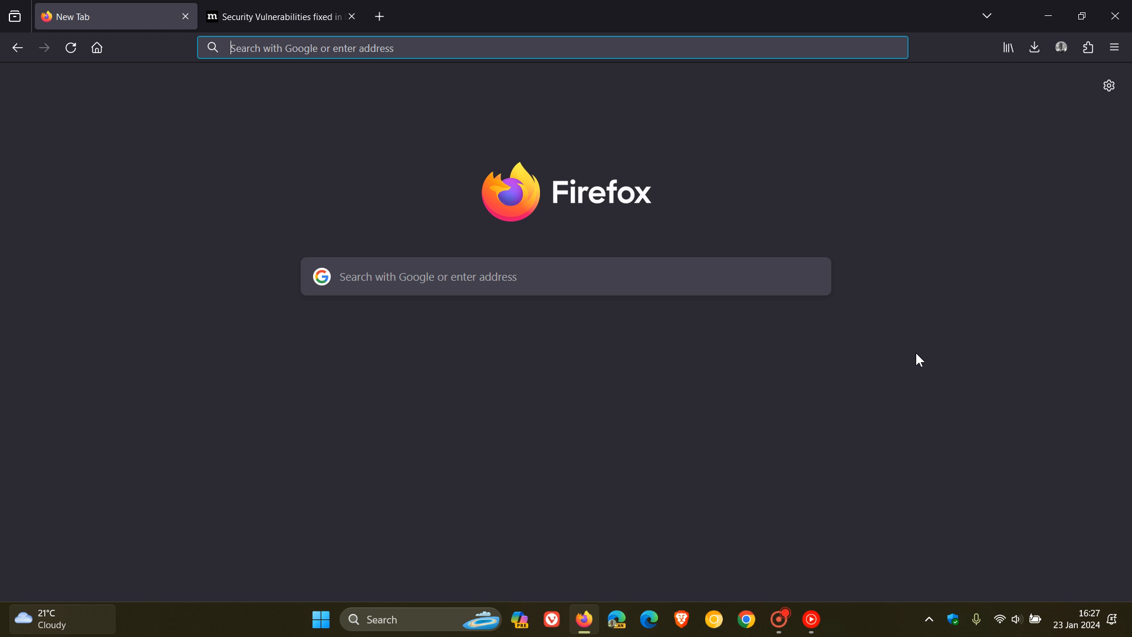